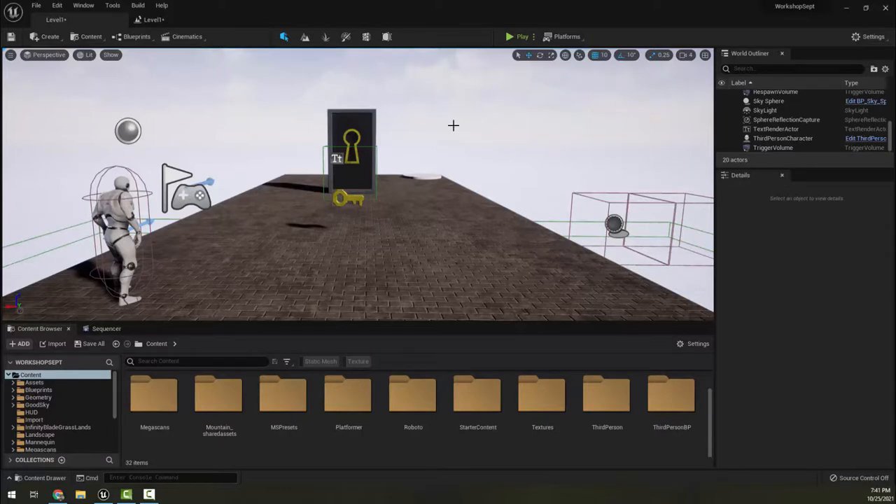
pyautogui.moveTo(431, 139)
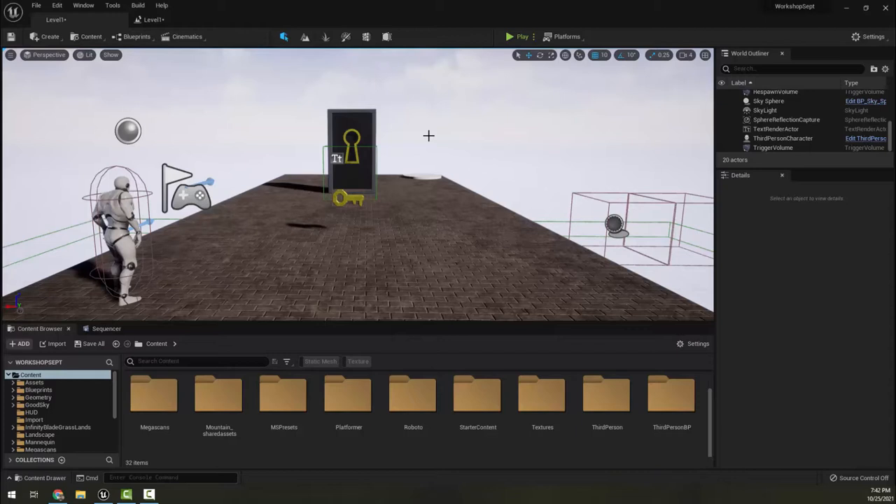
pyautogui.moveTo(392, 165)
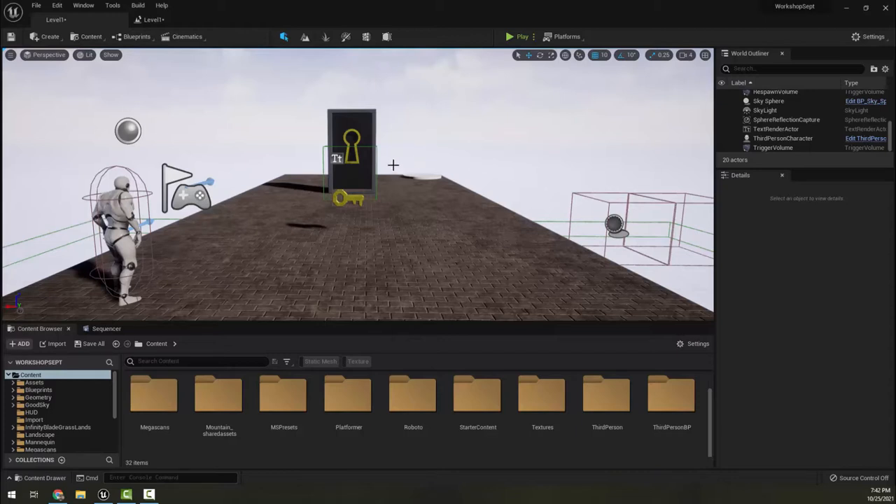
pyautogui.moveTo(256, 247)
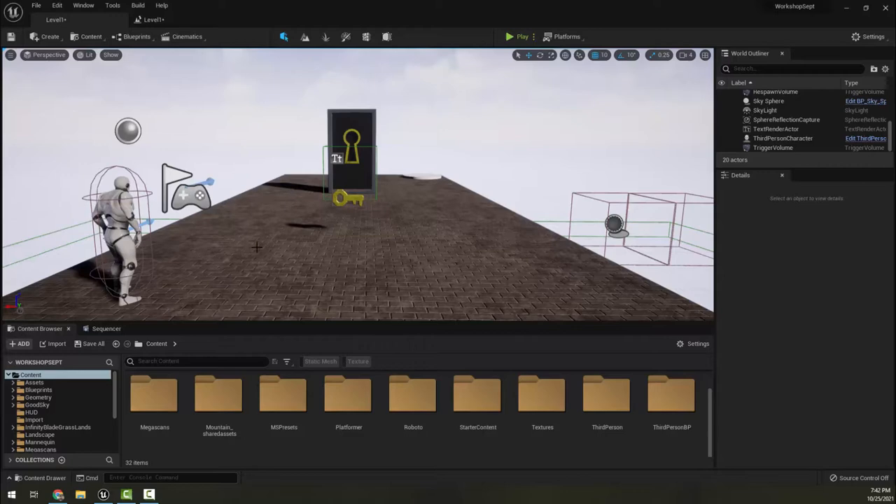
pyautogui.moveTo(510, 37)
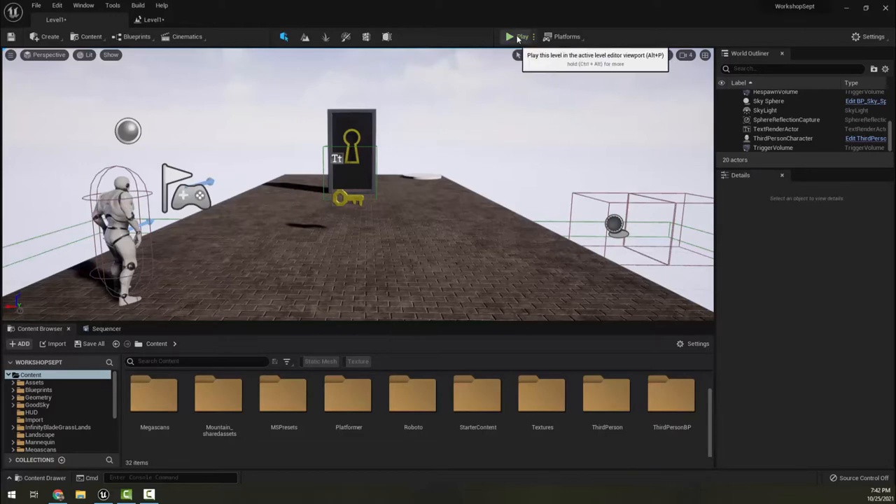
# Step: Play-test the level briefly, stop, and move the view toward the keyhole door
pyautogui.click(509, 36)
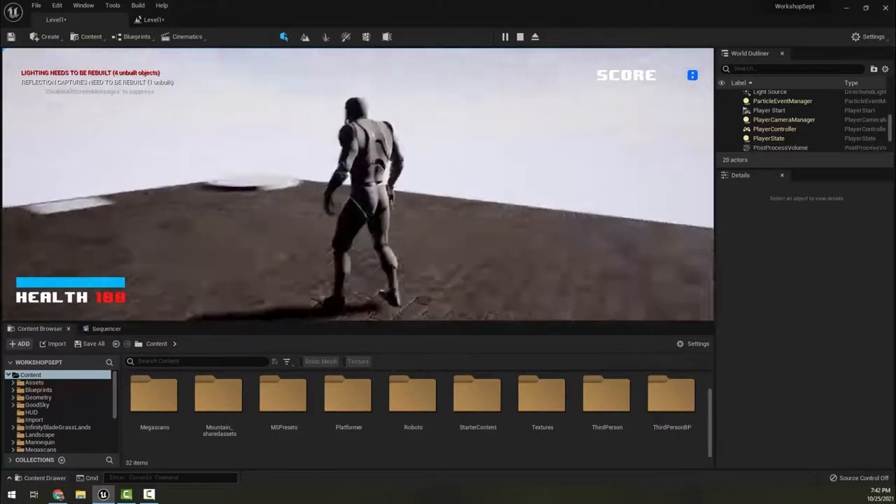
pyautogui.click(521, 36)
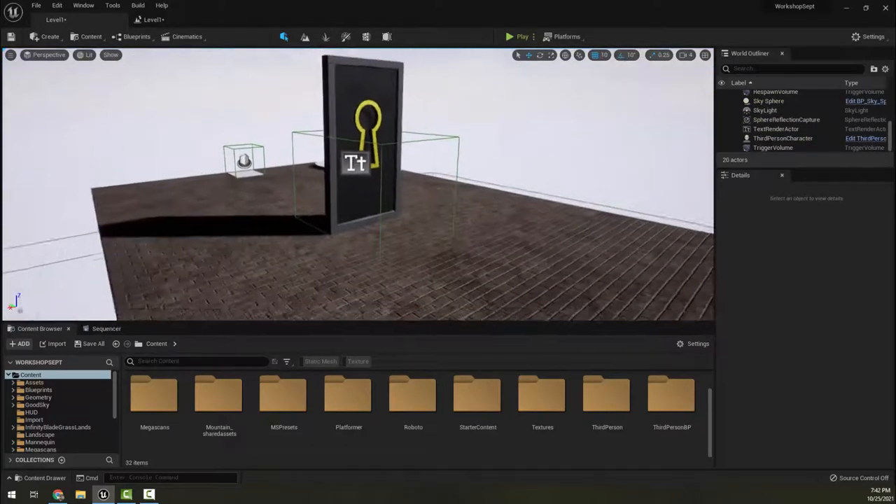
pyautogui.moveTo(350, 196); pyautogui.dragTo(364, 210)
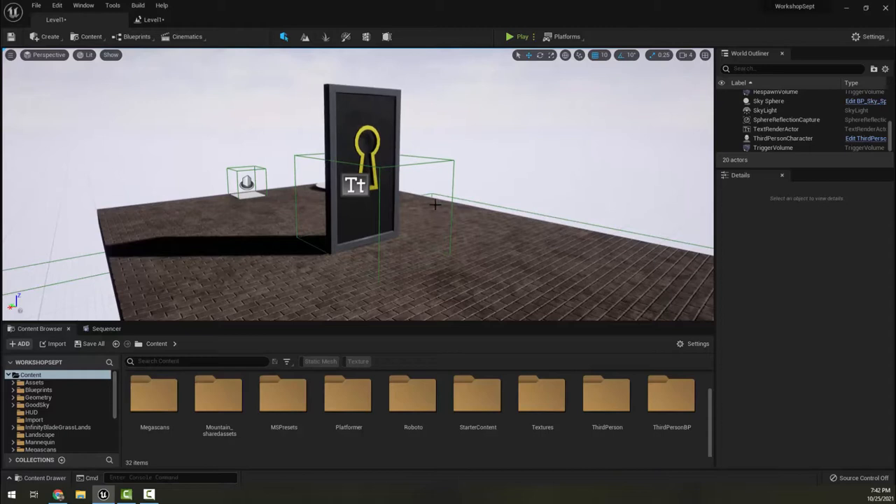
pyautogui.moveTo(95, 375)
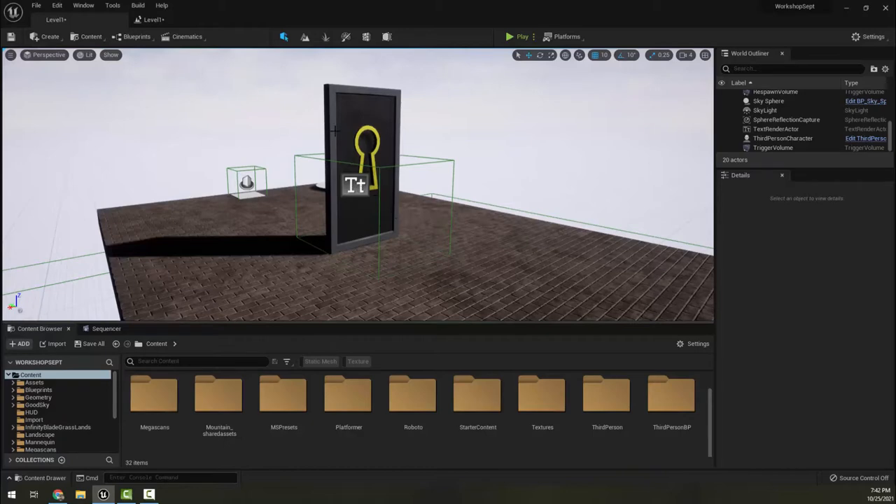
# Step: Bring up the Level Blueprint's event graph and scroll to the key-and-door overlap nodes
pyautogui.click(137, 37)
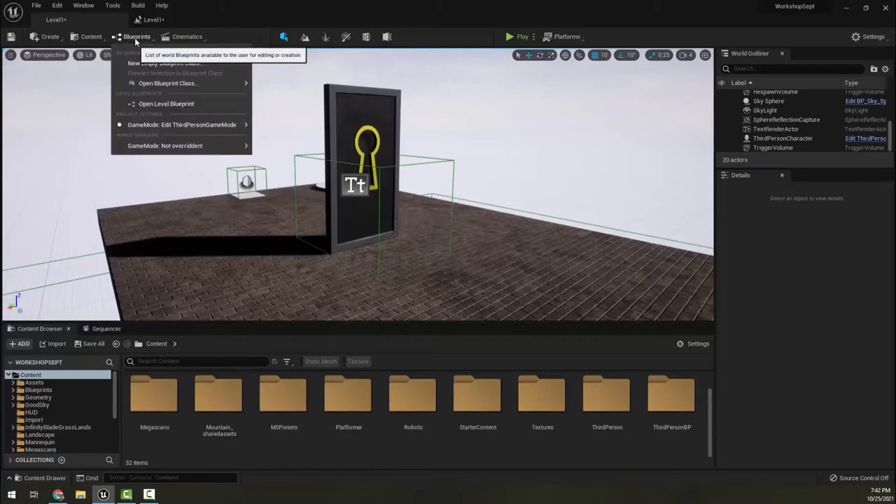
pyautogui.click(167, 103)
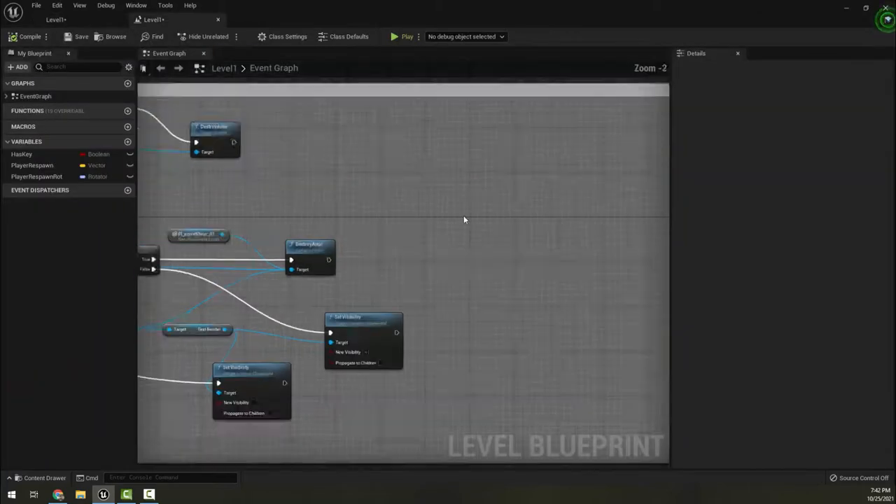
pyautogui.scroll(-3)
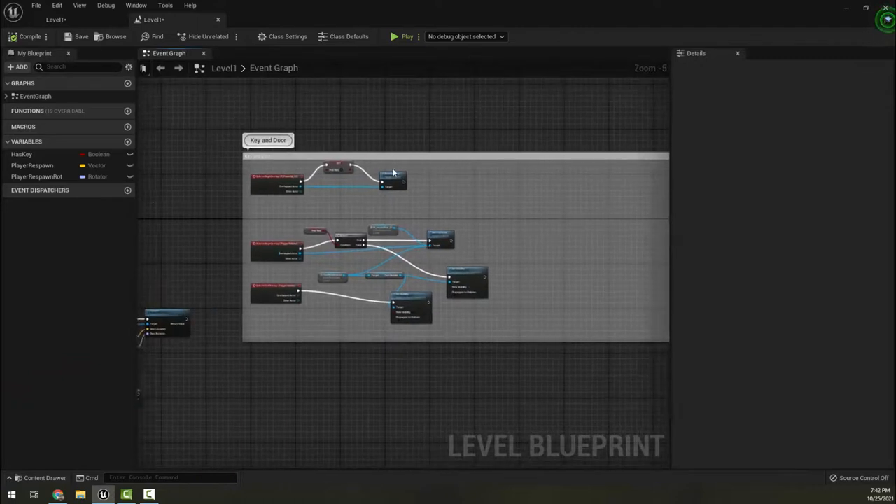
pyautogui.scroll(3)
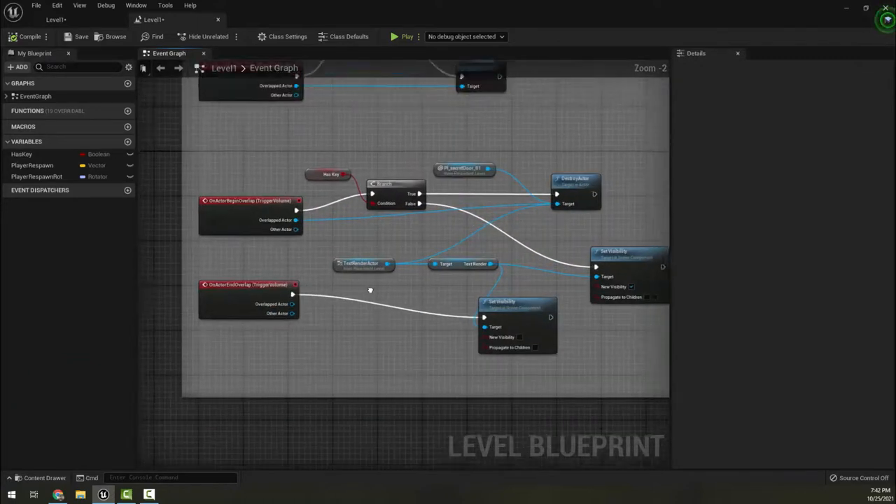
pyautogui.scroll(3)
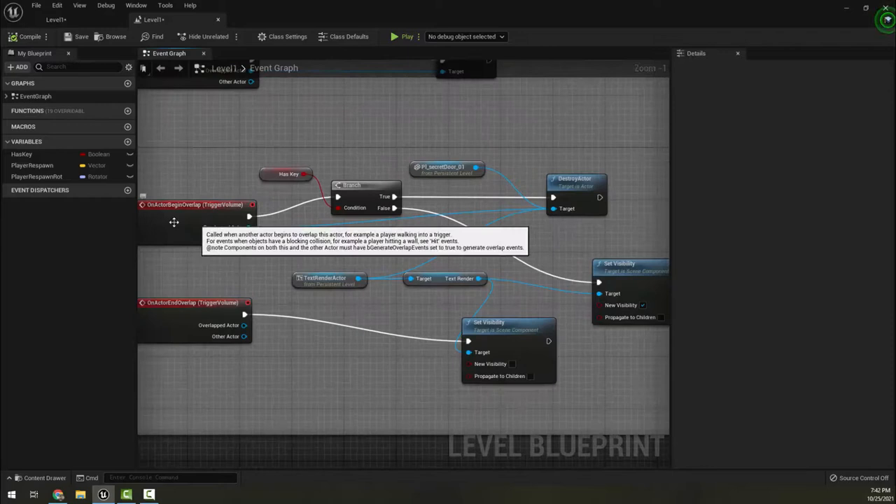
pyautogui.moveTo(307, 286)
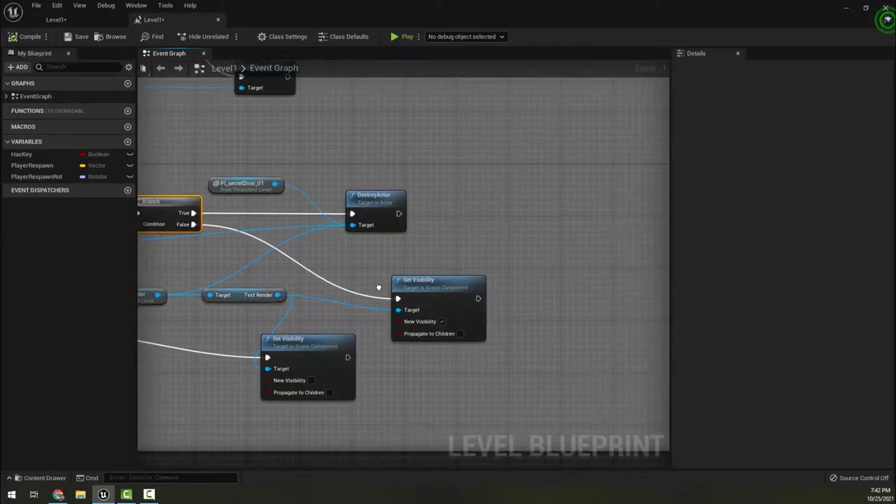
# Step: Add a Do Once node after the Branch's True output
pyautogui.click(375, 210)
pyautogui.write('d')
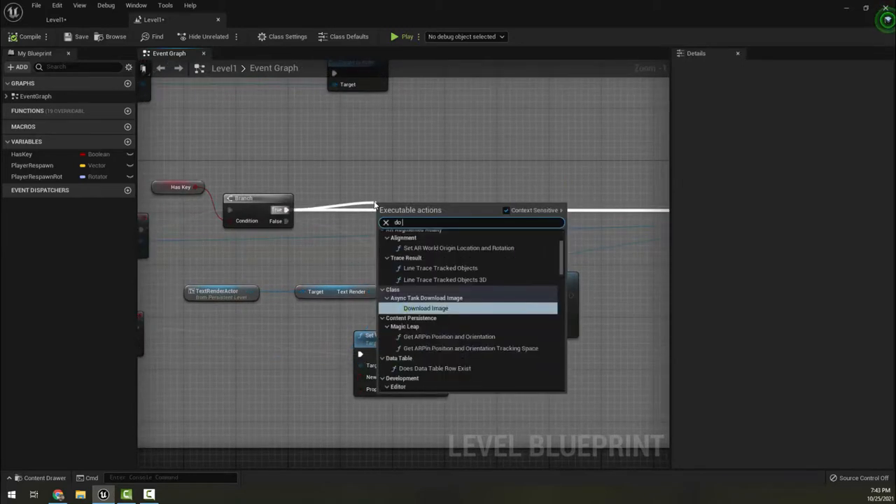
pyautogui.write('once')
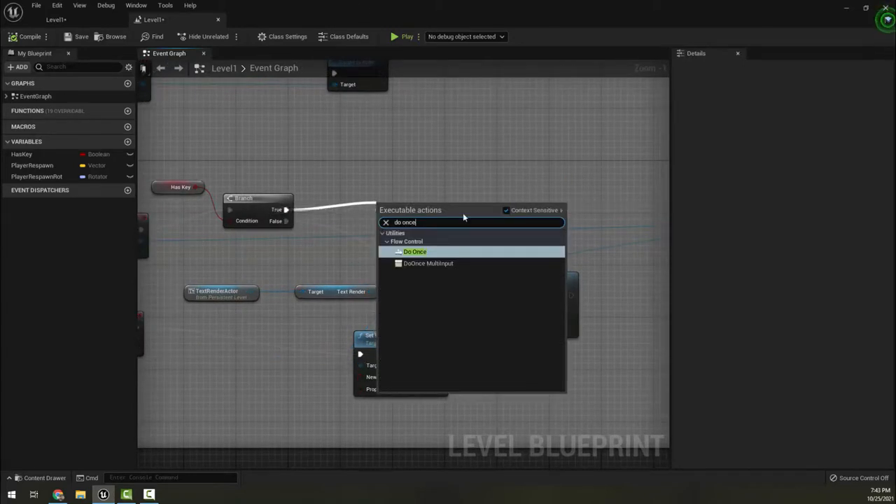
pyautogui.click(414, 252)
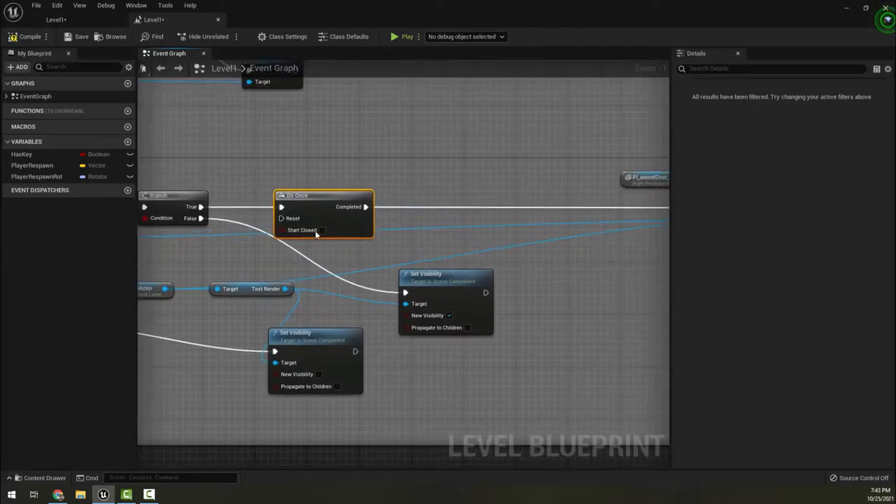
pyautogui.moveTo(308, 210)
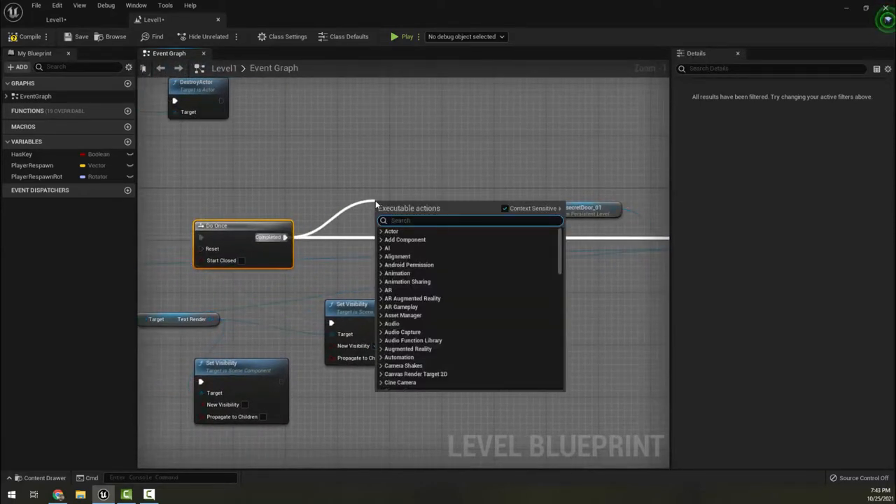
pyautogui.write('play sound')
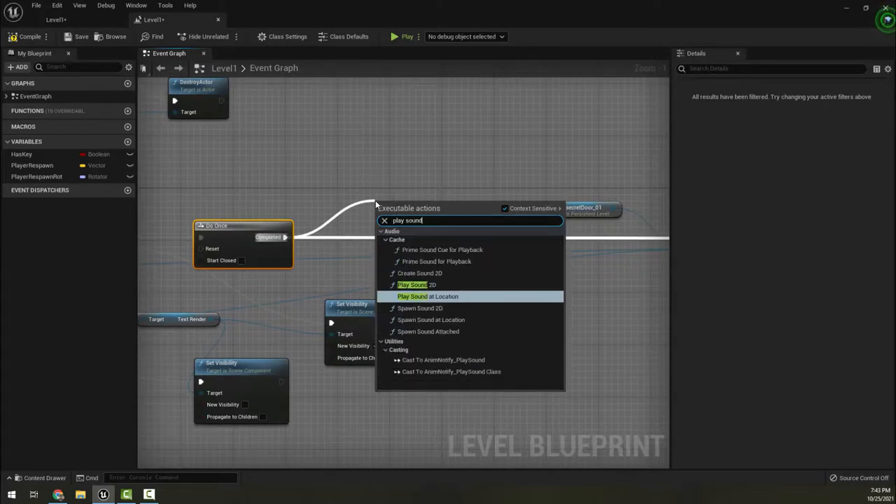
pyautogui.moveTo(429, 297)
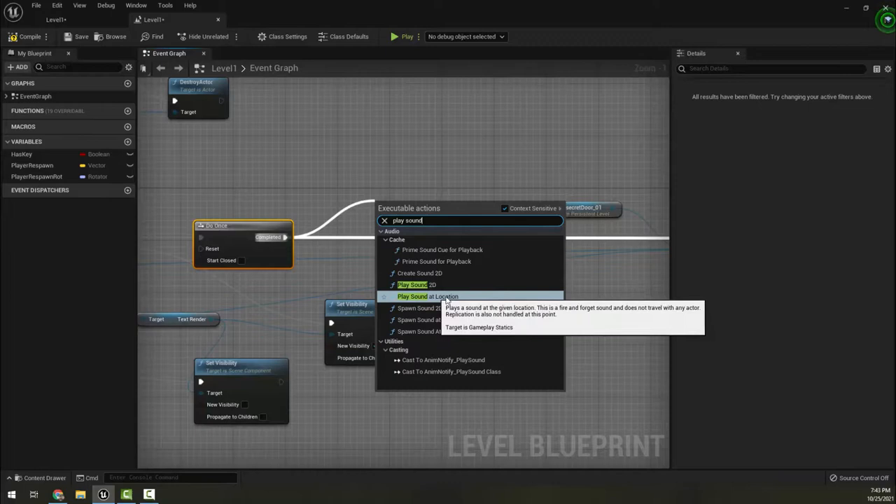
pyautogui.moveTo(476, 300)
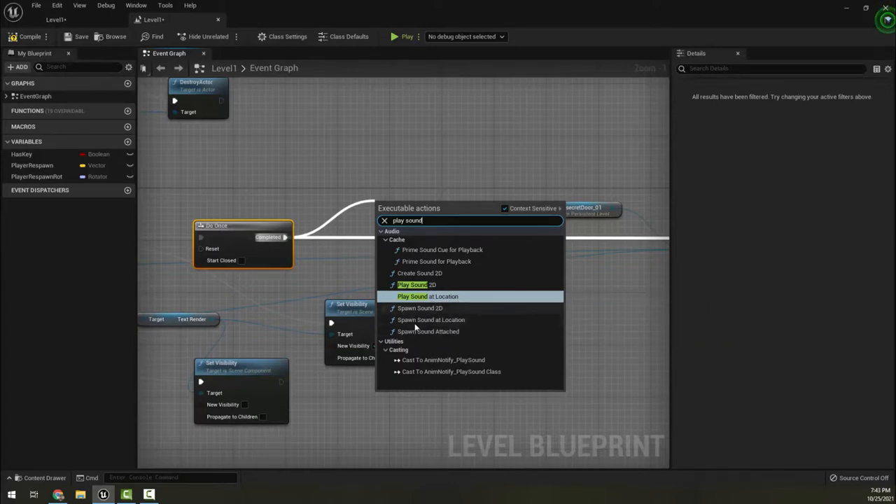
pyautogui.moveTo(437, 330)
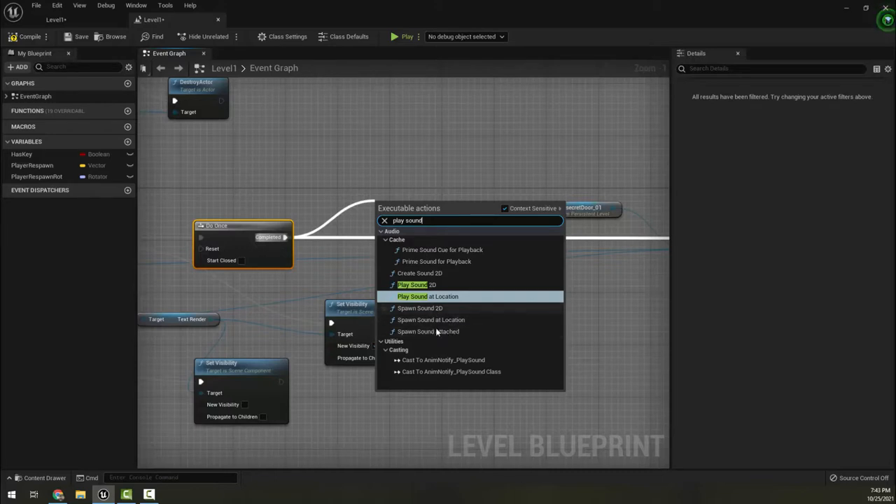
pyautogui.moveTo(427, 296)
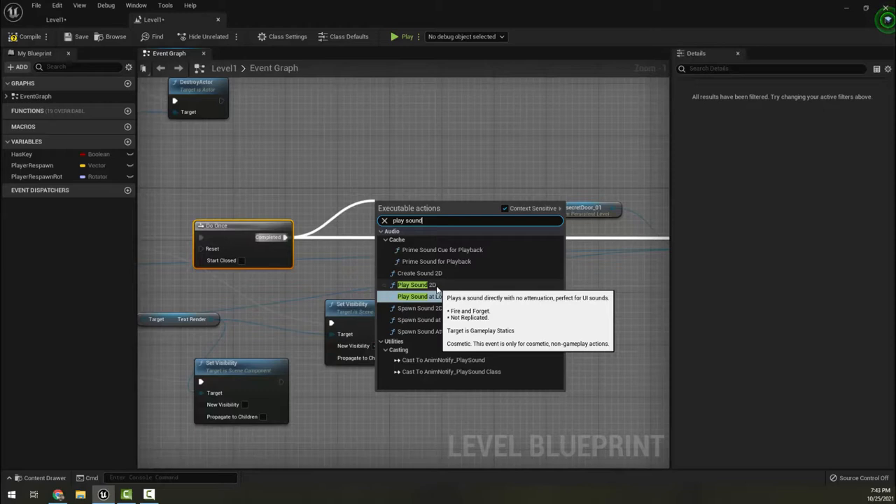
pyautogui.click(411, 284)
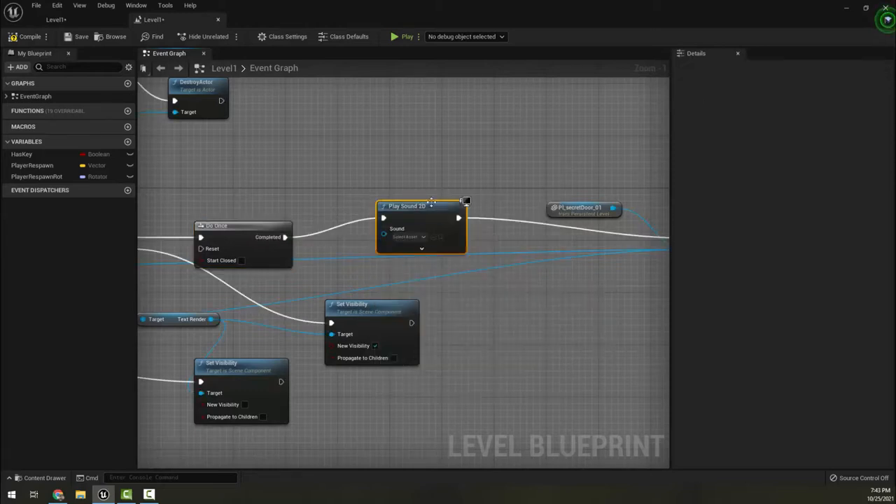
pyautogui.click(406, 237)
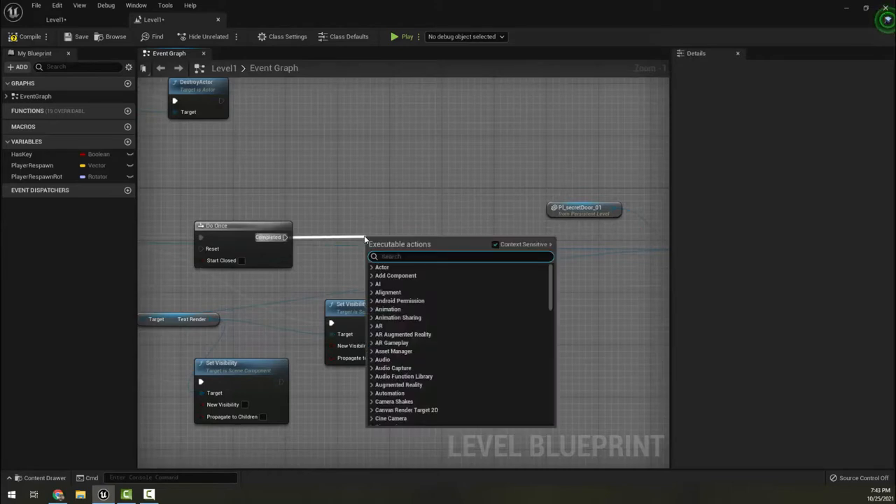
# Step: Add a Play Sound at Location node after Do Once
pyautogui.write('play s')
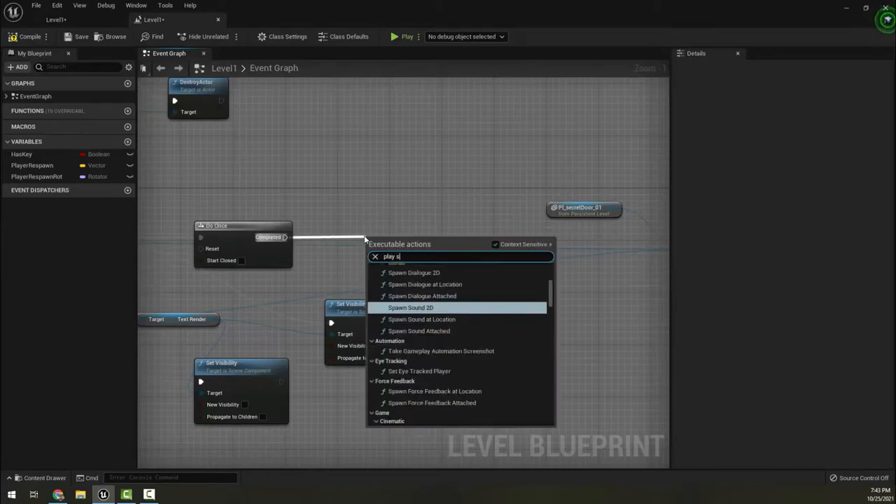
pyautogui.click(420, 319)
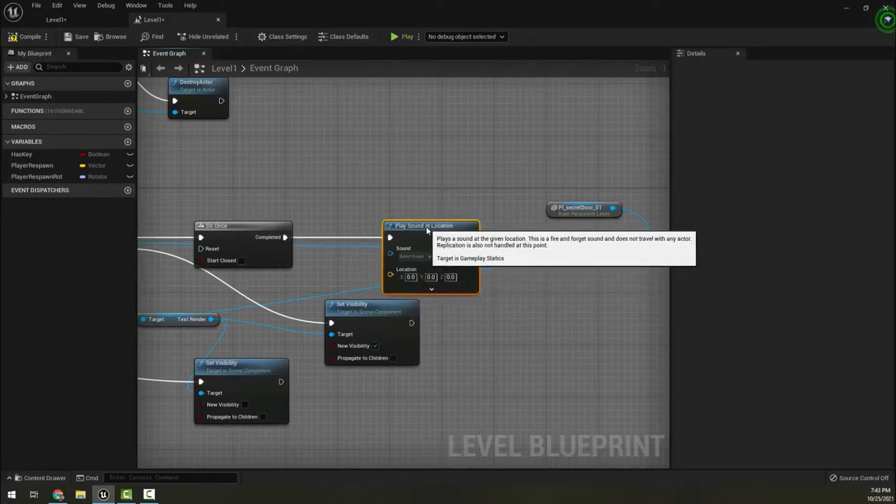
# Step: Assign the Explosion_Cue sound to the Play Sound at Location node
pyautogui.click(412, 257)
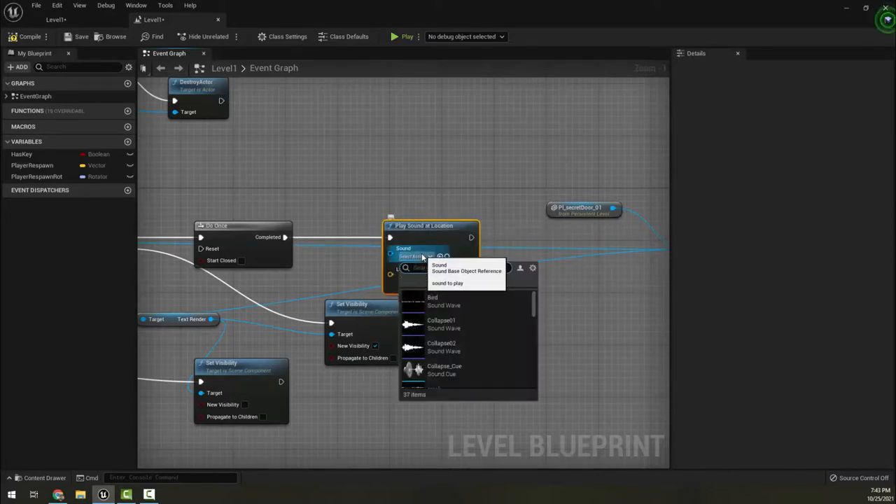
pyautogui.scroll(-3)
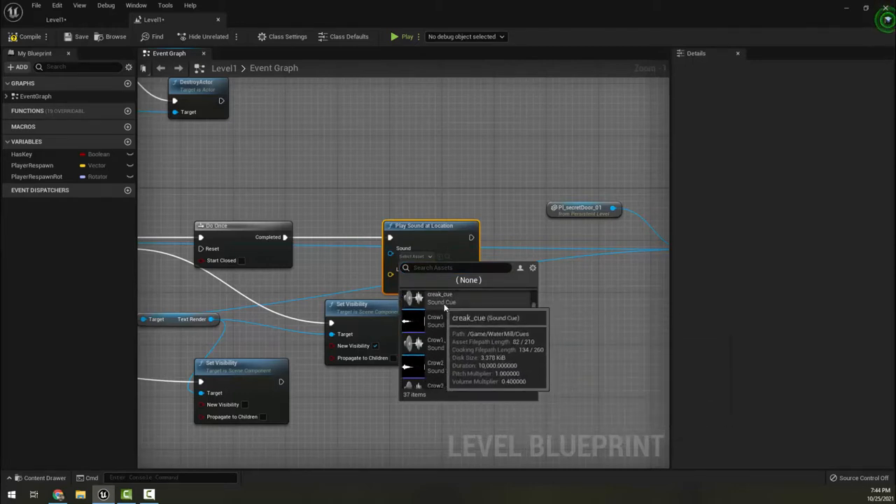
pyautogui.scroll(-3)
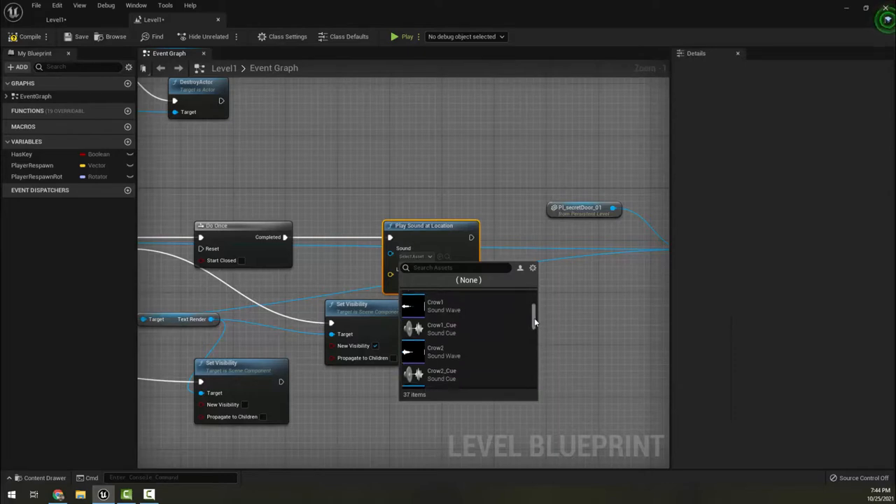
pyautogui.scroll(-3)
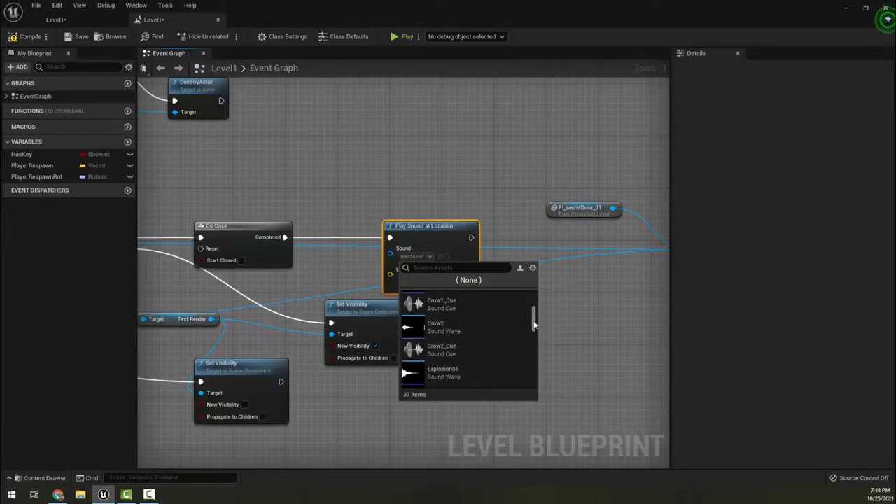
pyautogui.scroll(-3)
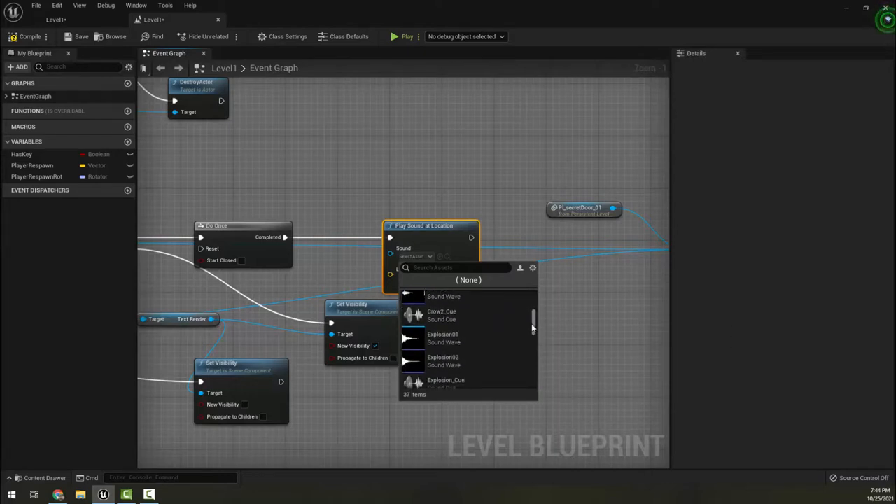
pyautogui.scroll(-3)
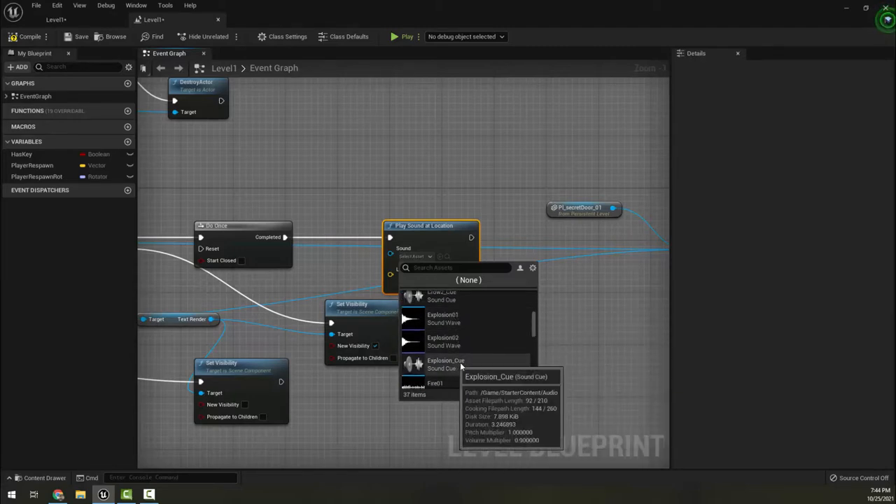
pyautogui.click(445, 364)
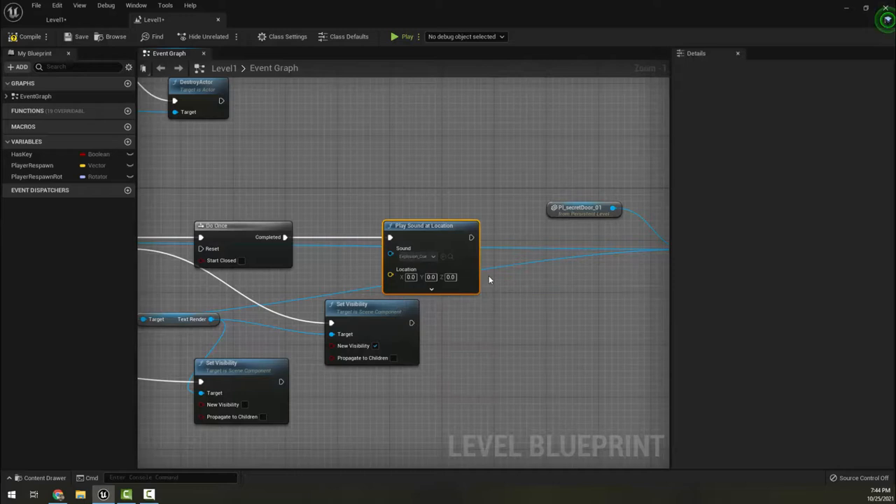
pyautogui.moveTo(423, 226)
pyautogui.write('get')
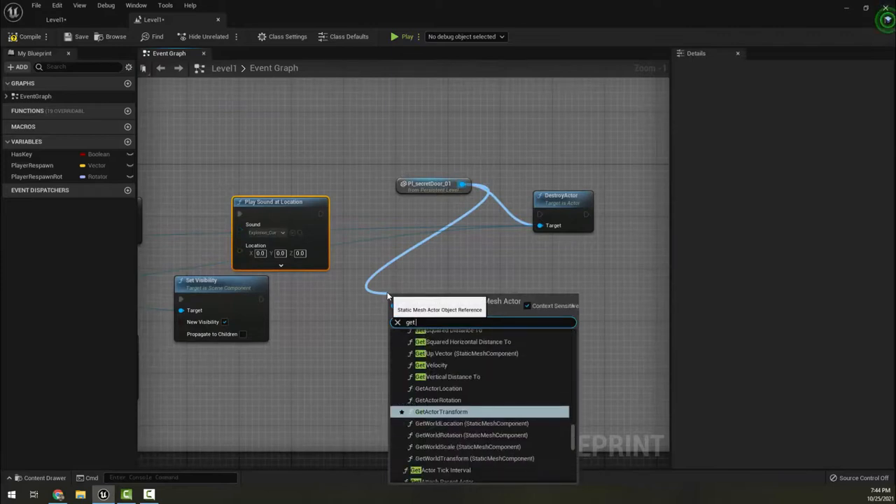
# Step: Add a GetActorLocation node reading the door actor's position for the sound location
pyautogui.write('local')
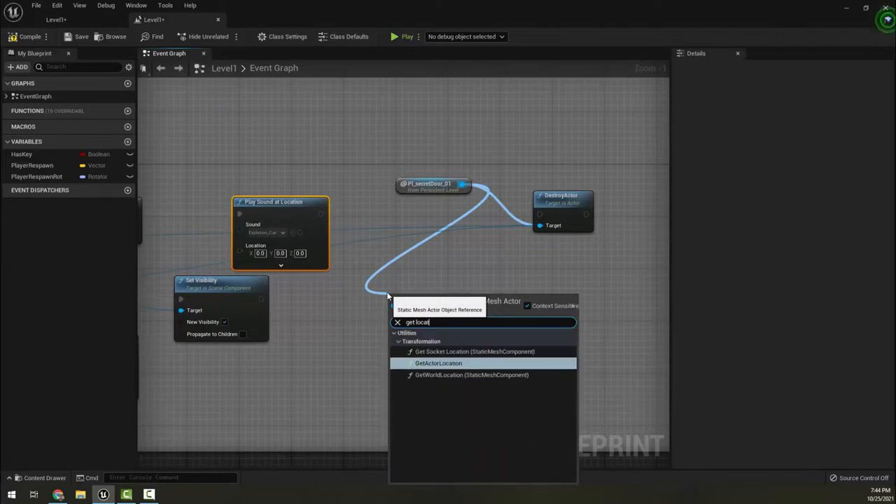
pyautogui.moveTo(454, 375)
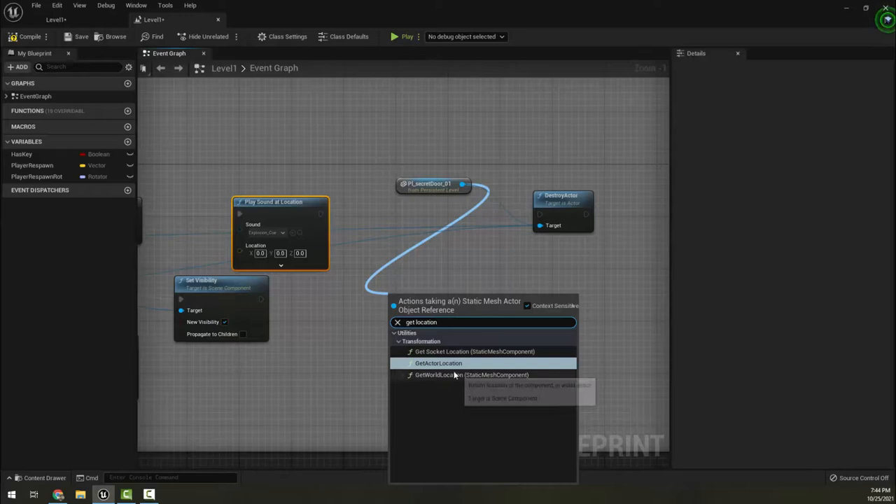
pyautogui.click(438, 363)
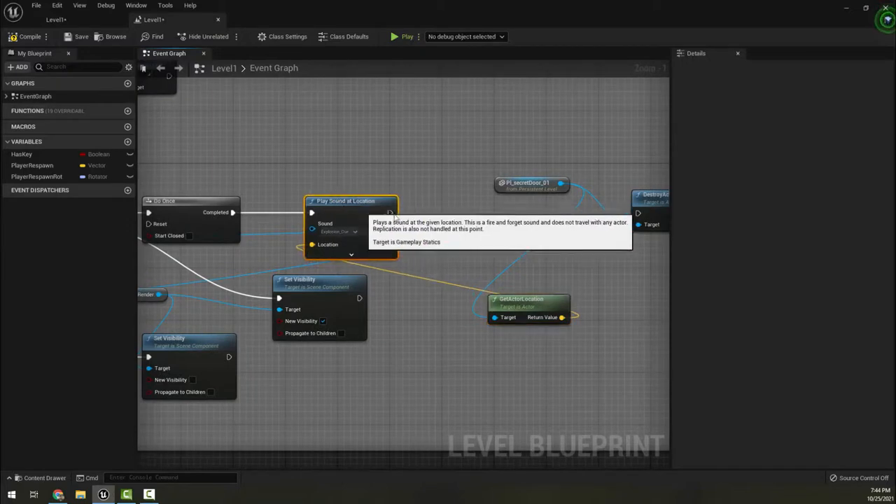
# Step: Add a Spawn Emitter at Location node after the Play Sound node
pyautogui.moveTo(389, 213); pyautogui.dragTo(454, 213)
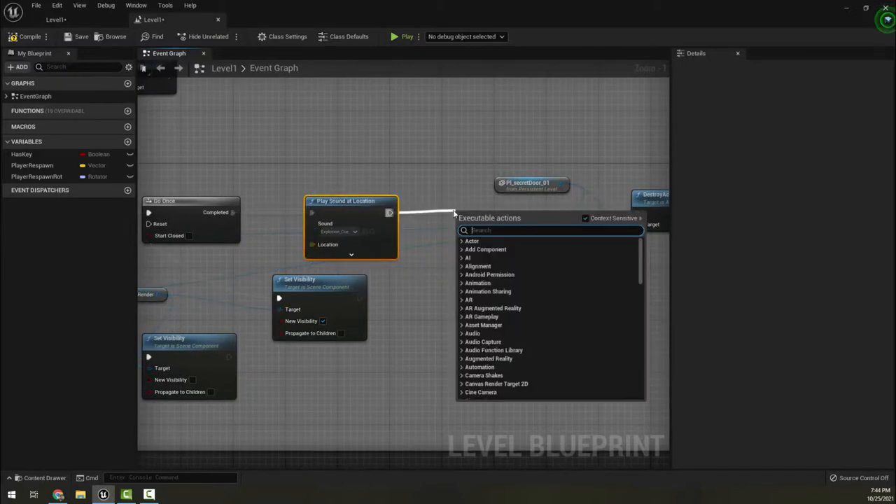
pyautogui.write('spawn em')
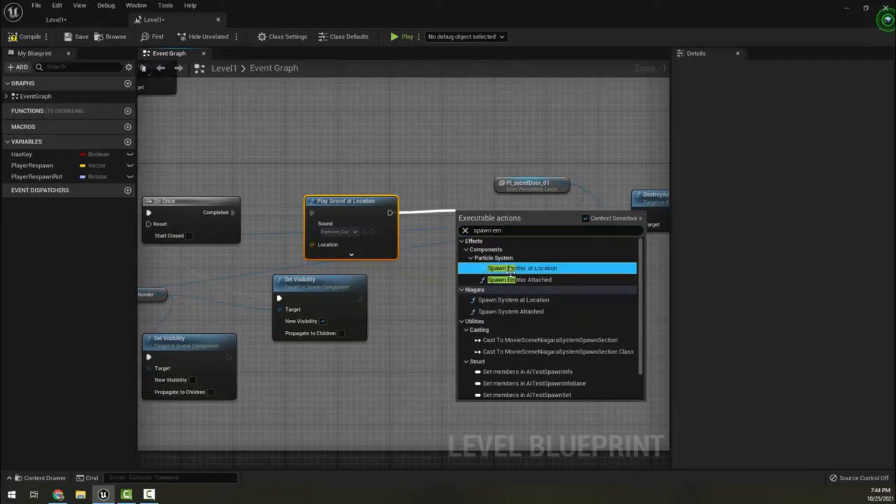
pyautogui.click(521, 269)
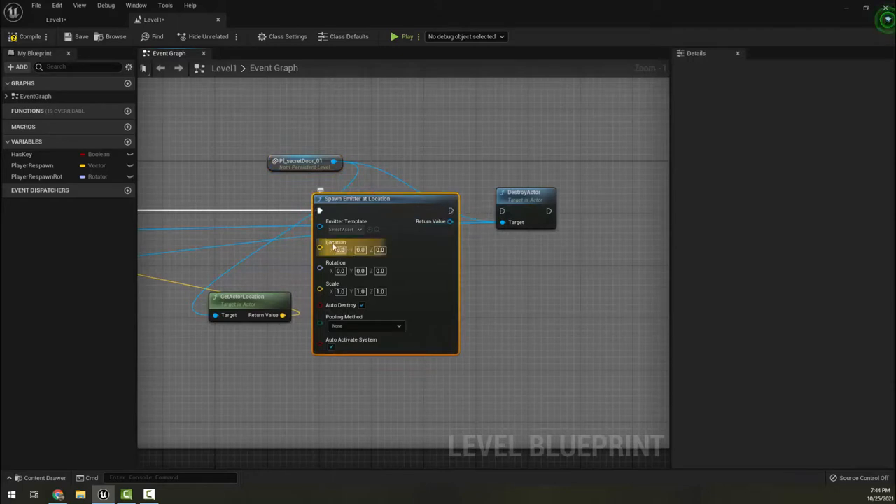
# Step: Set the emitter template to the P_Explosion particle effect
pyautogui.click(342, 229)
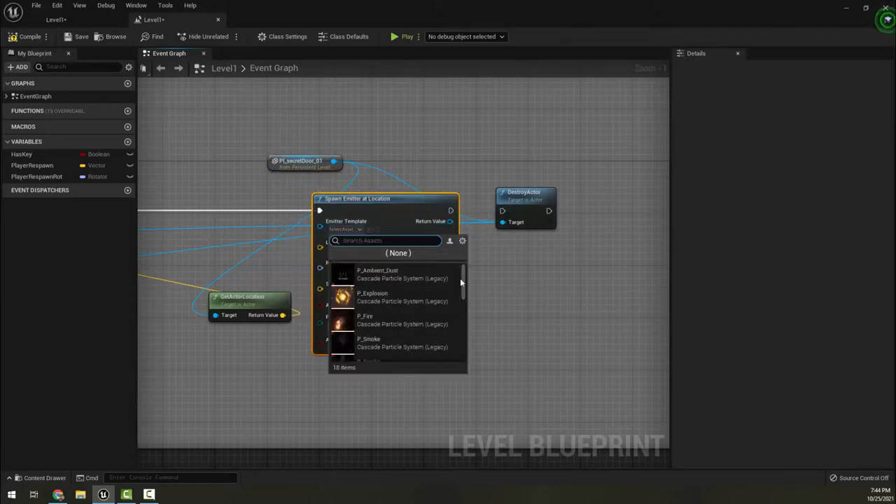
pyautogui.scroll(-3)
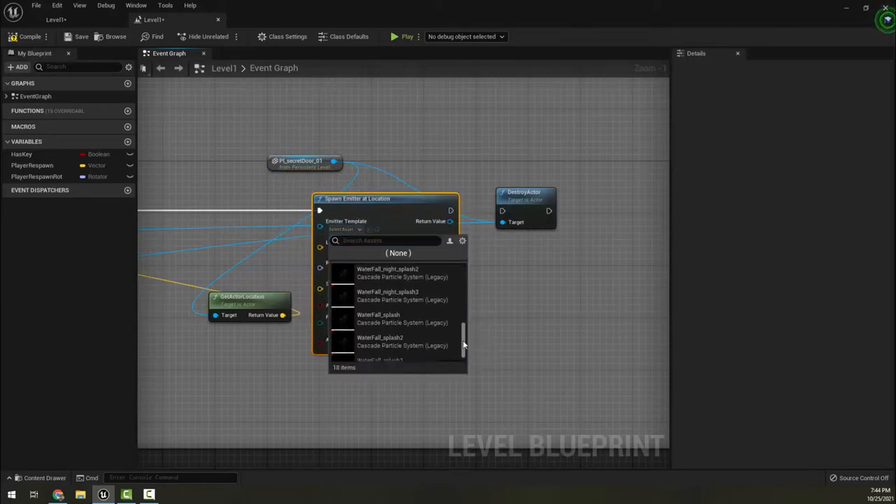
pyautogui.scroll(3)
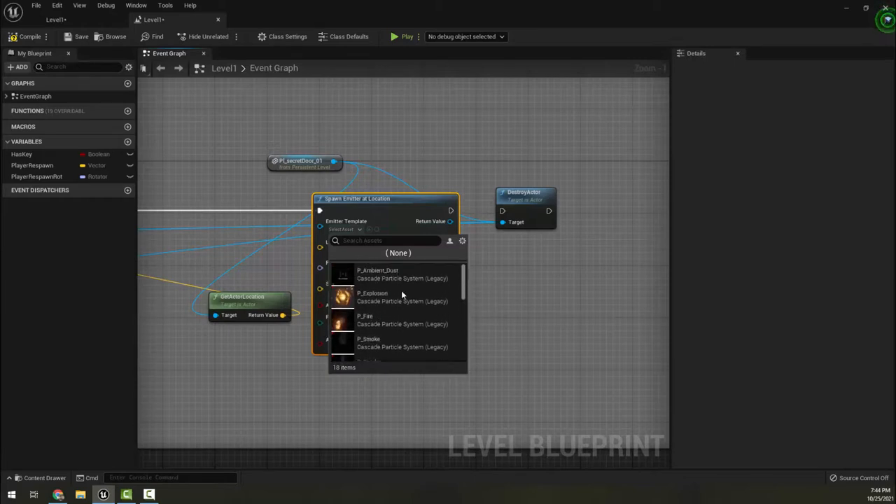
pyautogui.click(372, 297)
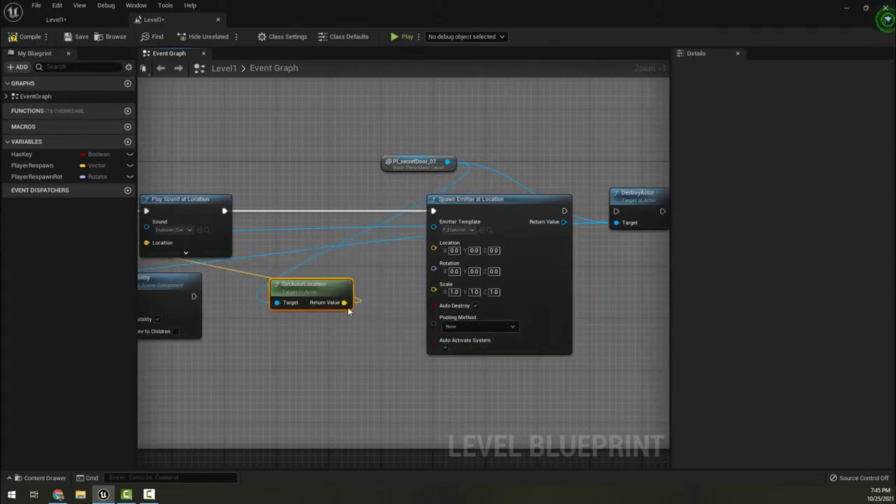
# Step: Feed the door's GetActorLocation into the emitter's location and tidy the node layout
pyautogui.moveTo(311, 292); pyautogui.dragTo(305, 155)
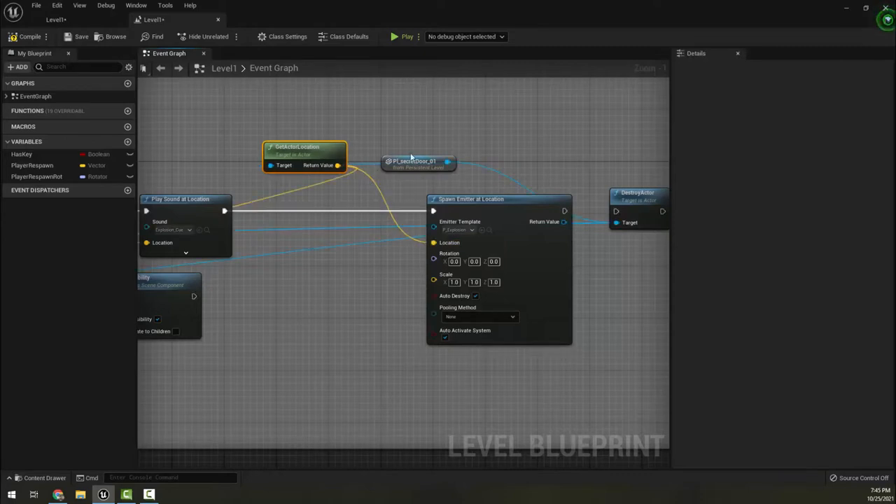
pyautogui.moveTo(418, 161); pyautogui.dragTo(210, 125)
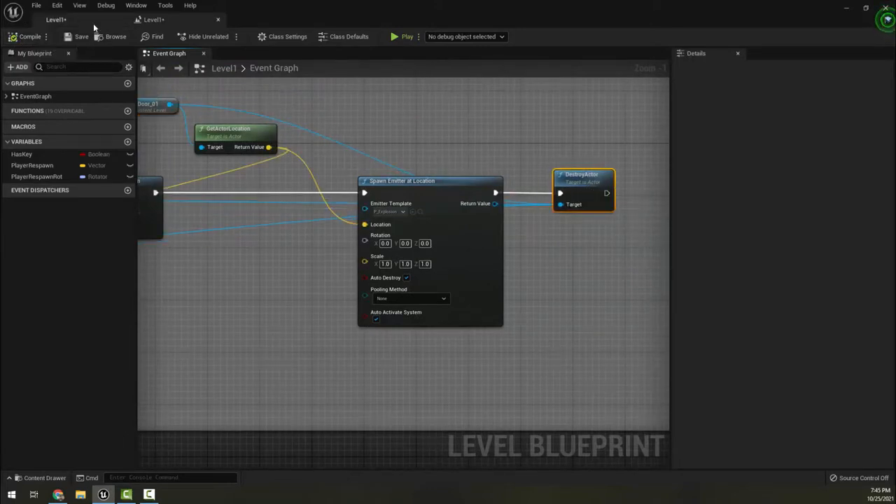
# Step: Return to the Level1 editor and play-test the explosion effect at the door
pyautogui.click(394, 37)
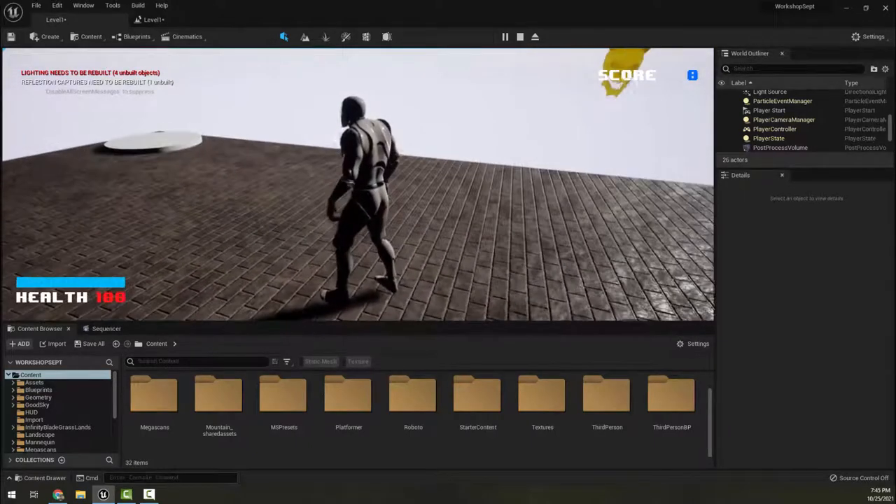
pyautogui.click(521, 37)
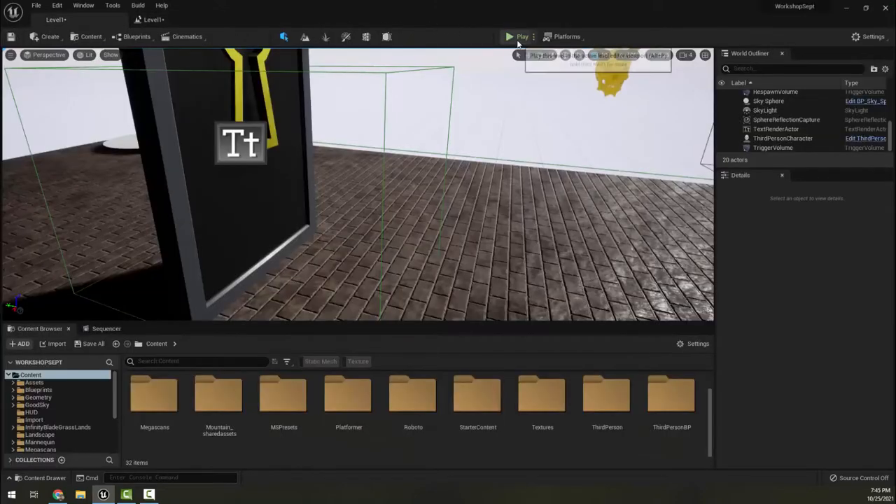
pyautogui.click(521, 36)
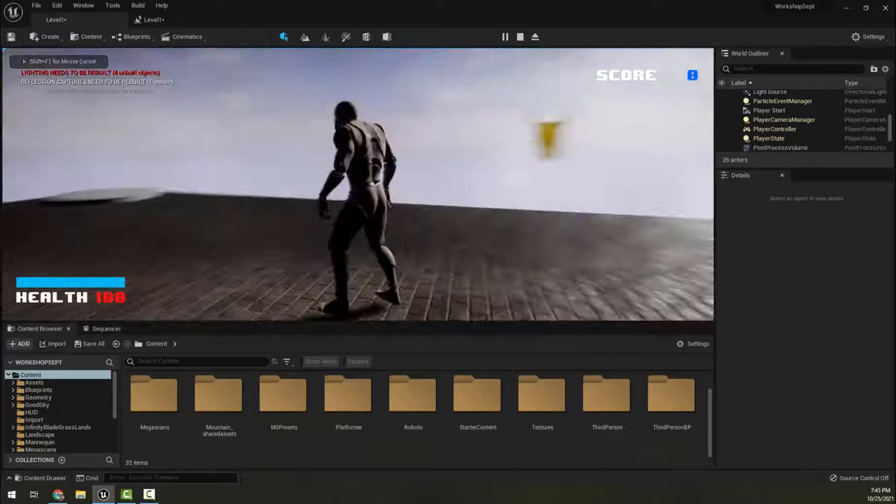
pyautogui.click(521, 36)
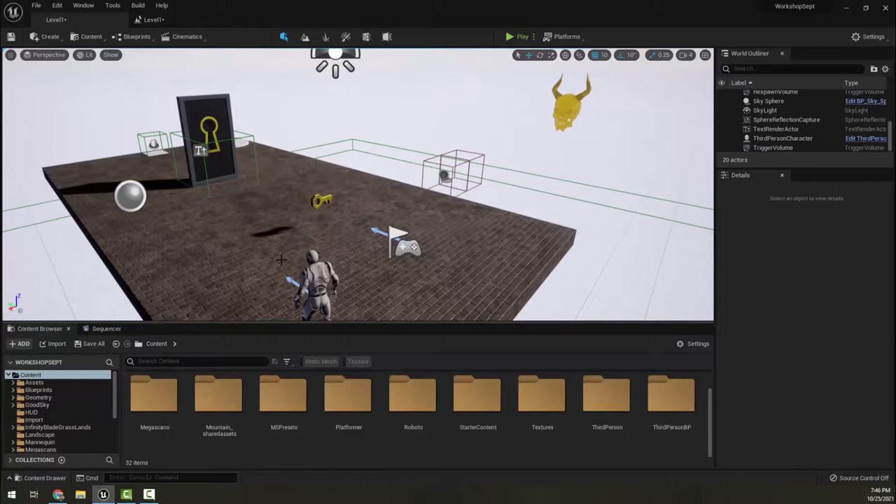
pyautogui.moveTo(339, 305)
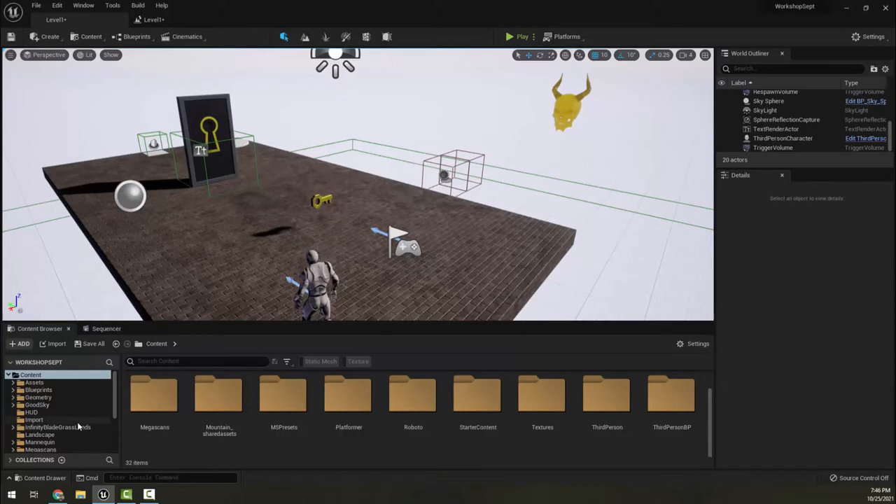
pyautogui.moveTo(59, 389)
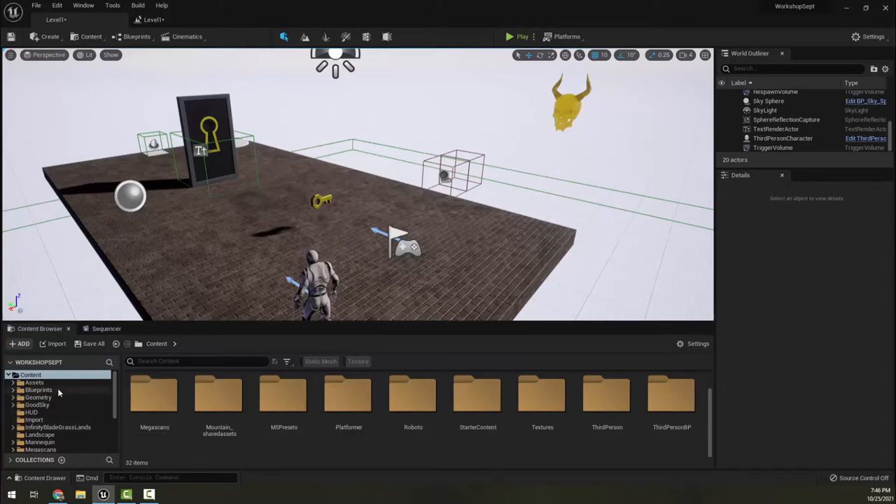
pyautogui.moveTo(292, 364)
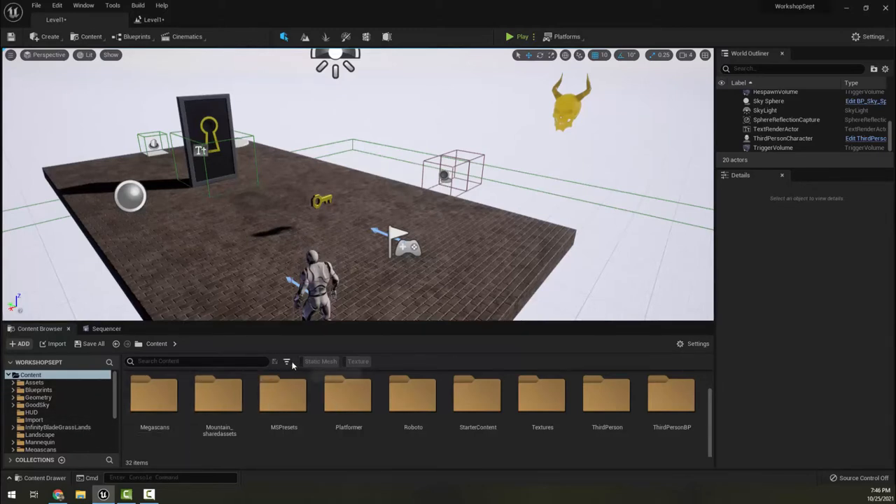
# Step: Filter the Content Browser to show only Sound Cue assets
pyautogui.click(285, 361)
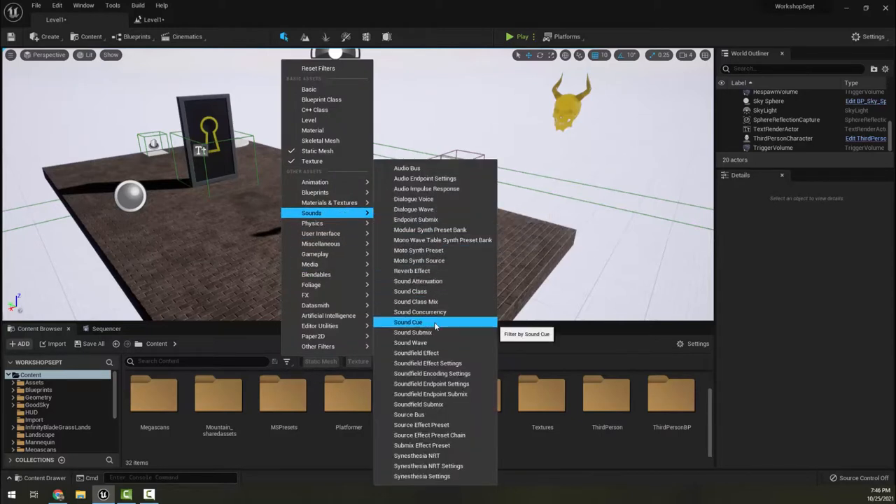
pyautogui.click(408, 322)
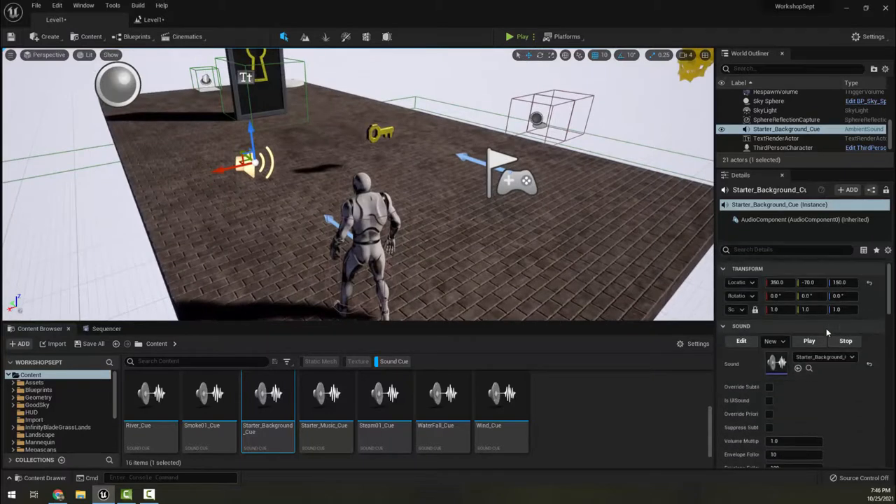
# Step: Review the Starter_Background_Cue's properties and turn off spatialization
pyautogui.scroll(-3)
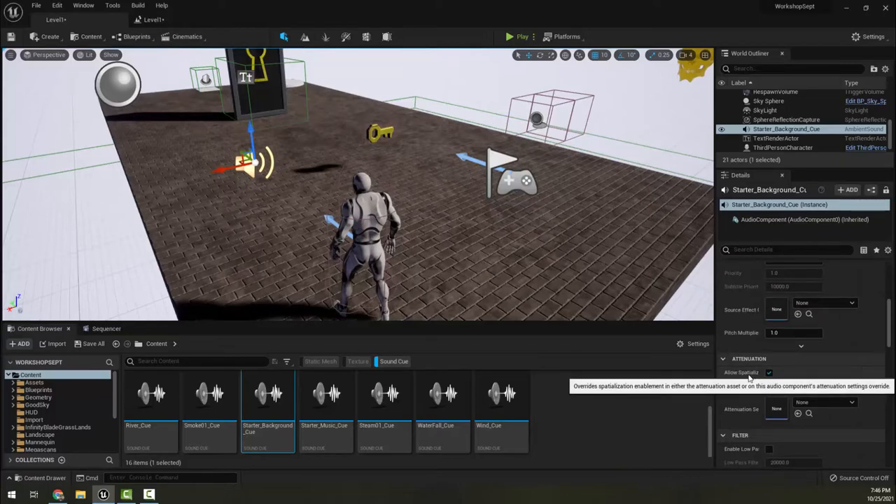
pyautogui.click(769, 373)
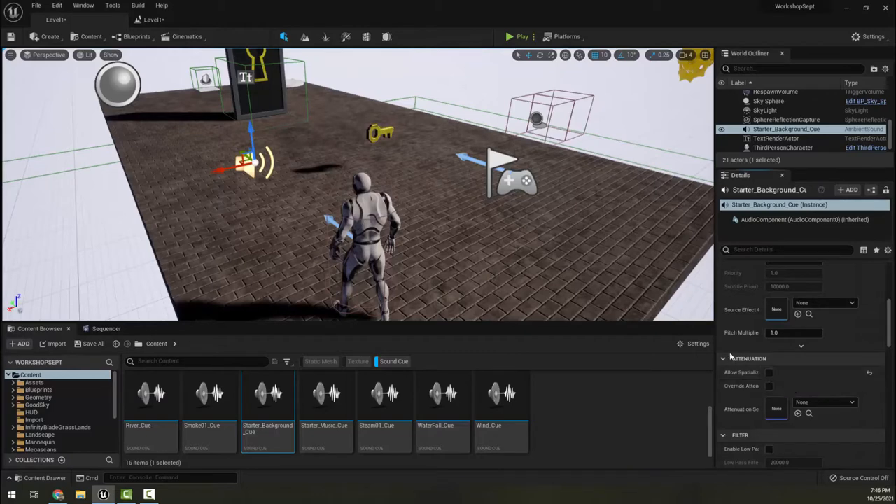
pyautogui.scroll(-3)
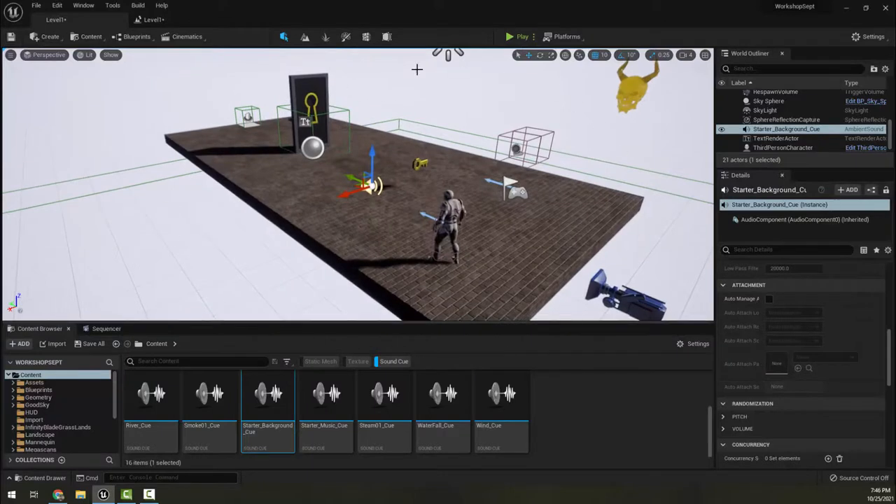
pyautogui.moveTo(208, 246)
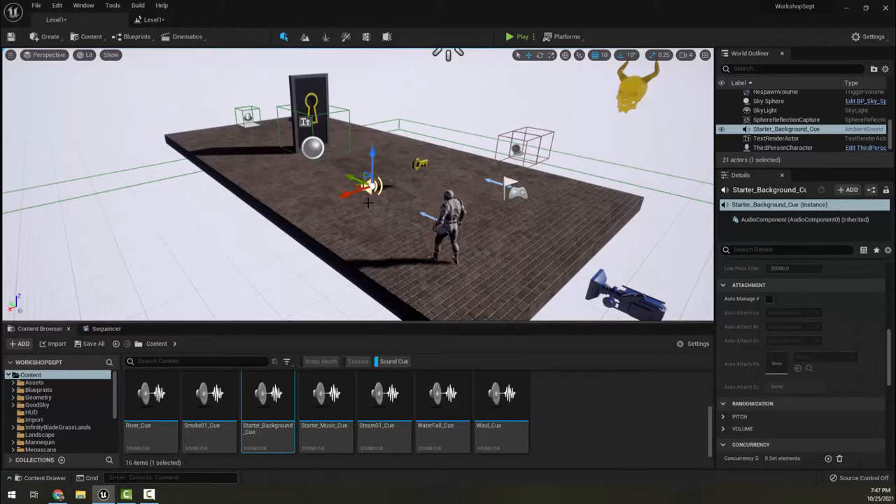
pyautogui.moveTo(552, 235)
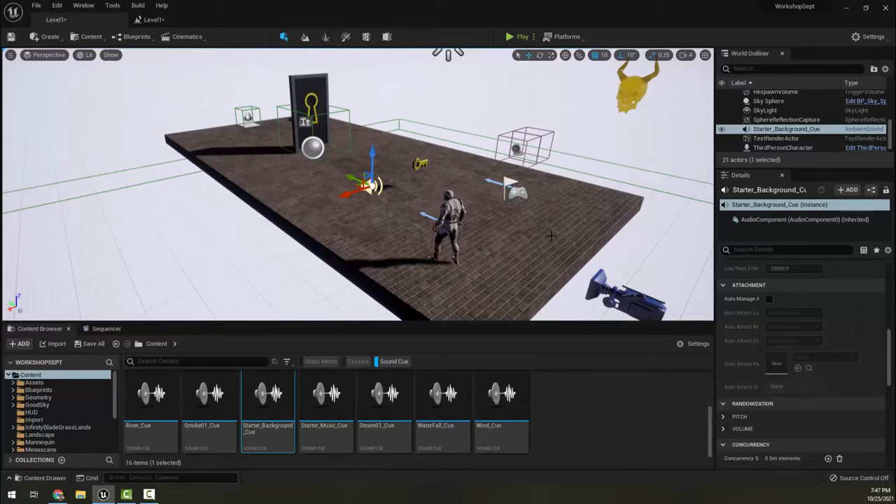
pyautogui.moveTo(511, 37)
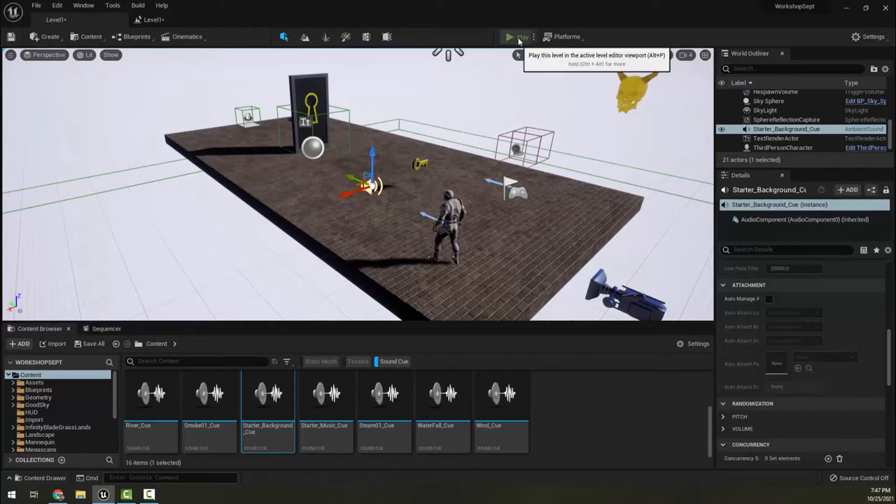
# Step: Play-test the level to hear the background sound, then stop
pyautogui.click(509, 36)
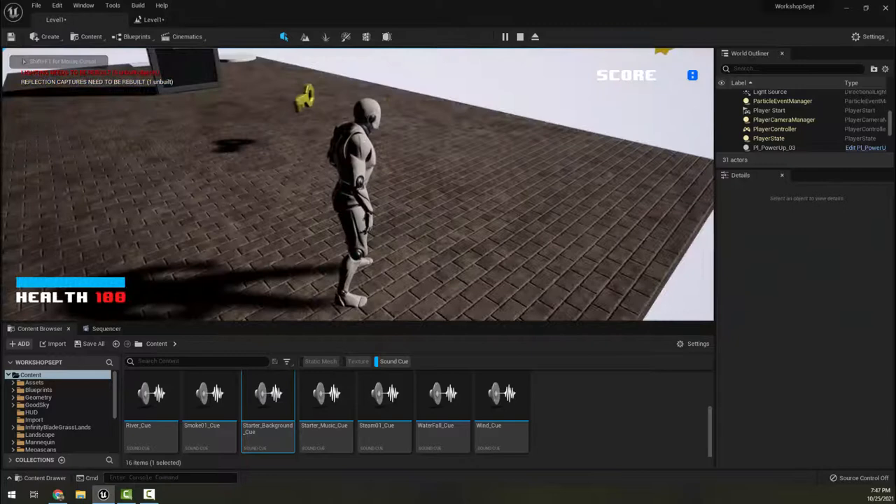
pyautogui.click(535, 36)
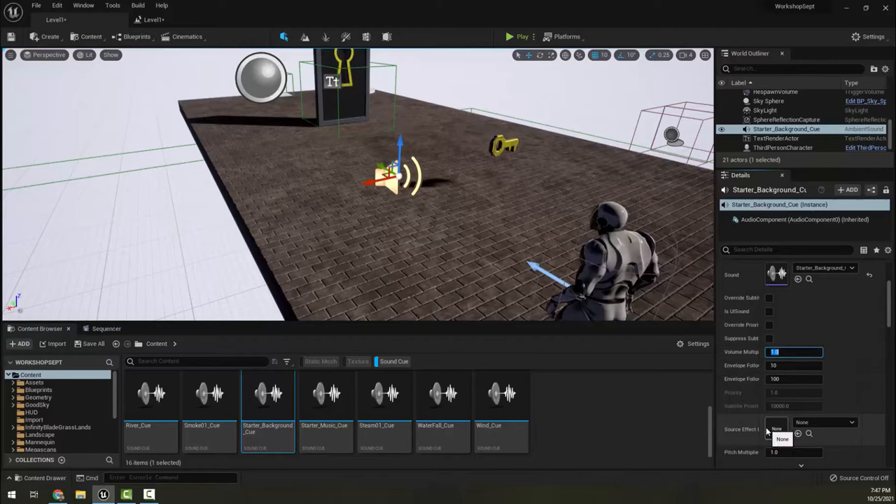
# Step: Set the background sound's Volume Multiplier to 0.25 and play-test the quieter sound
pyautogui.write('25')
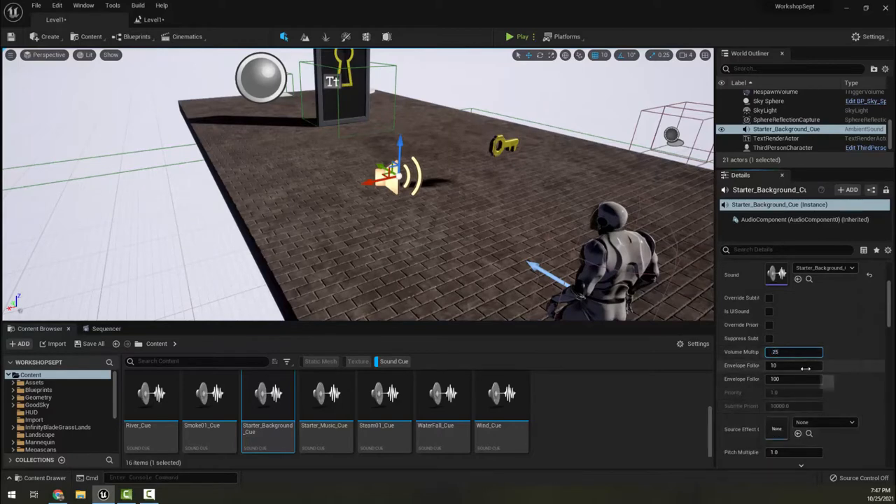
pyautogui.click(518, 36)
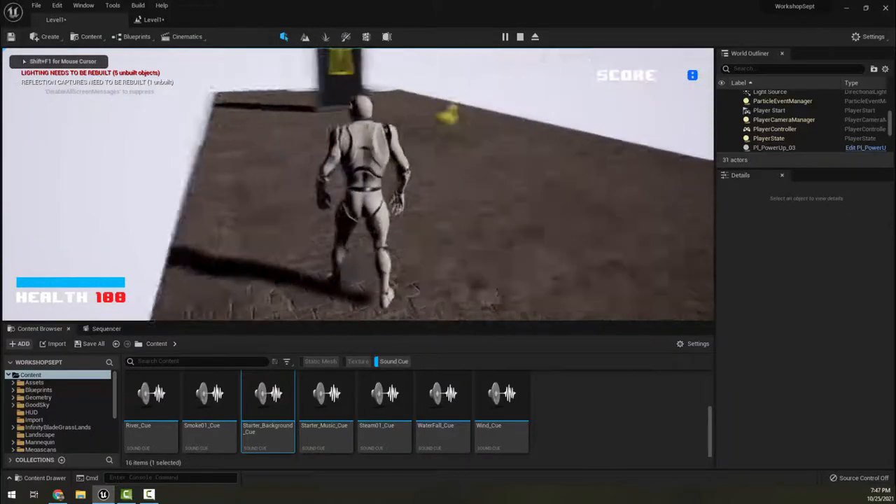
pyautogui.click(520, 36)
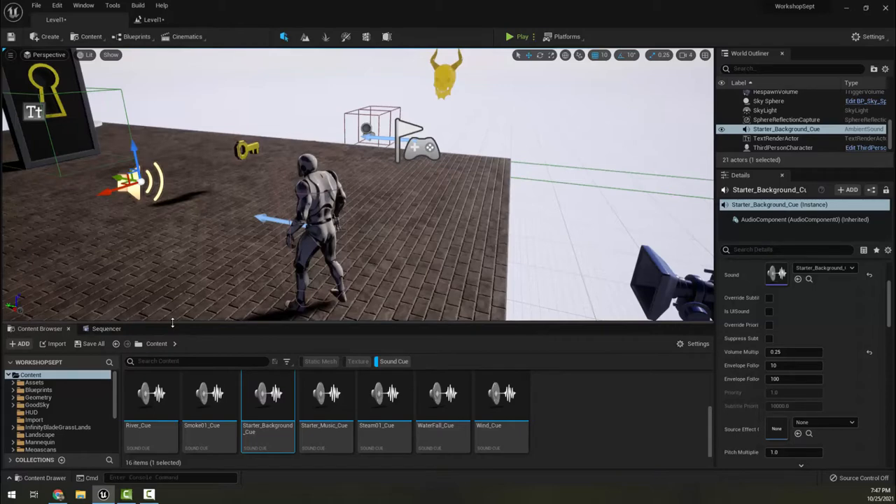
pyautogui.moveTo(263, 252)
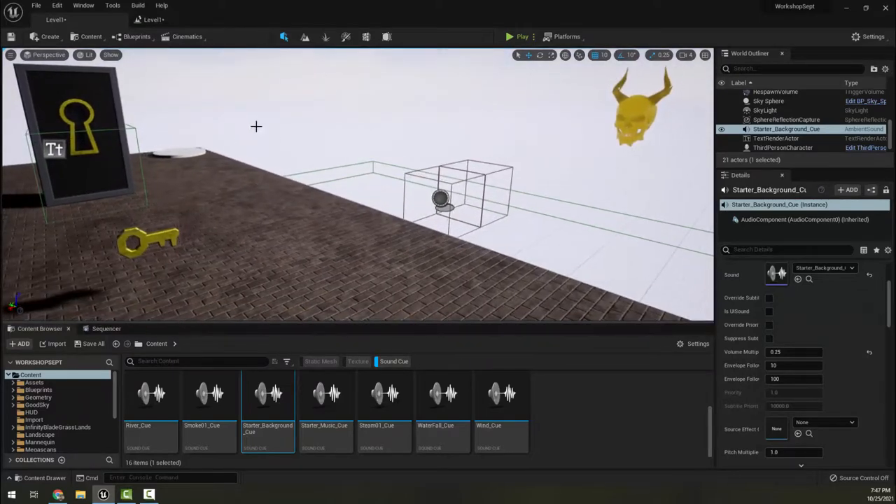
# Step: Create a new empty Actor blueprint class named SparkZone in the Blueprints folder and save it
pyautogui.click(138, 36)
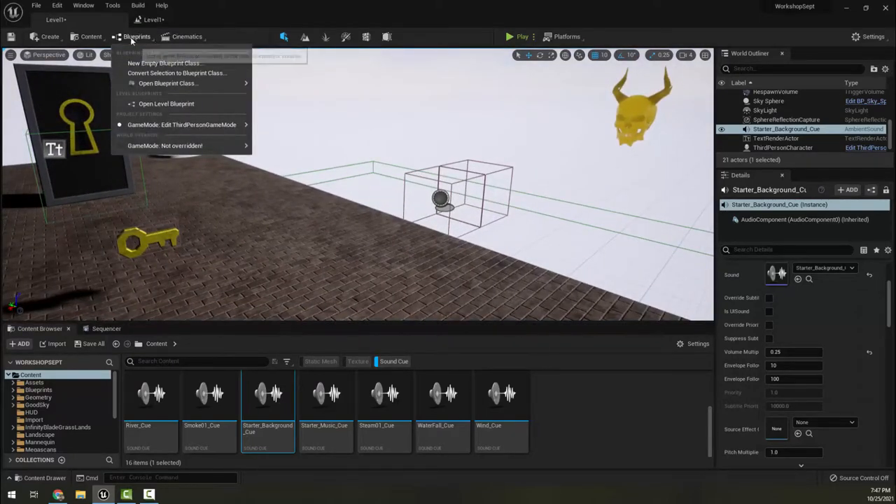
pyautogui.click(163, 63)
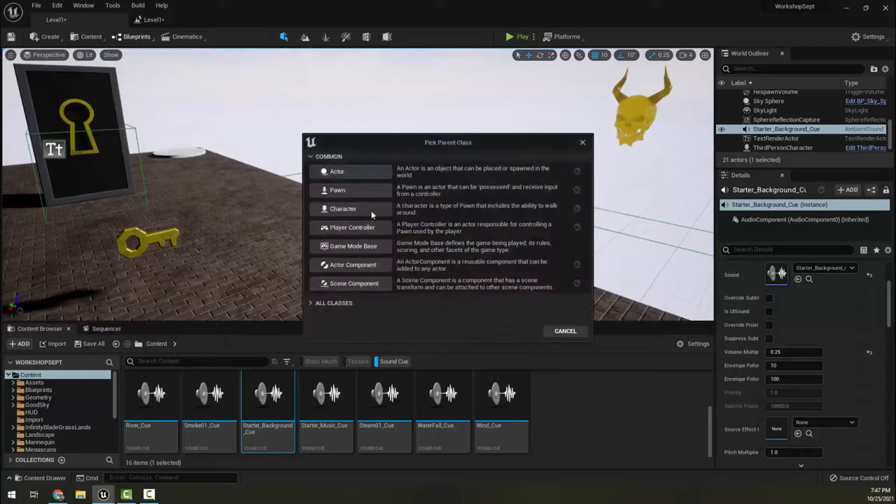
pyautogui.click(336, 171)
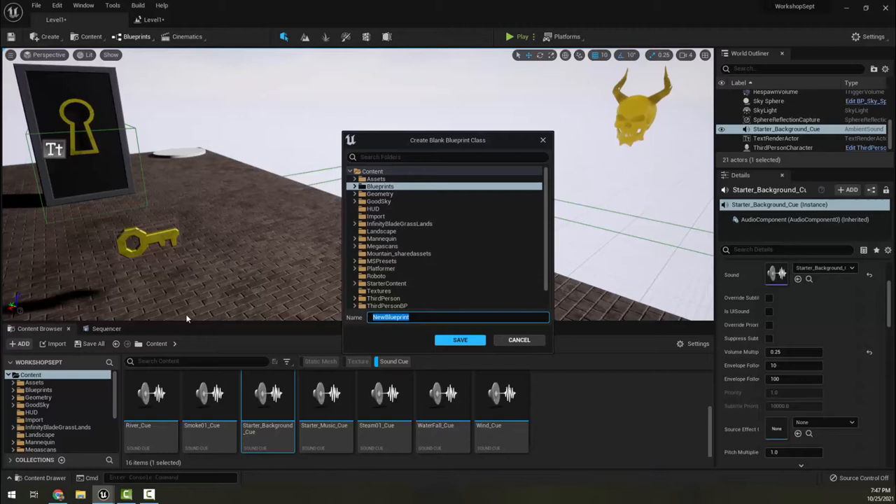
pyautogui.write('Spark')
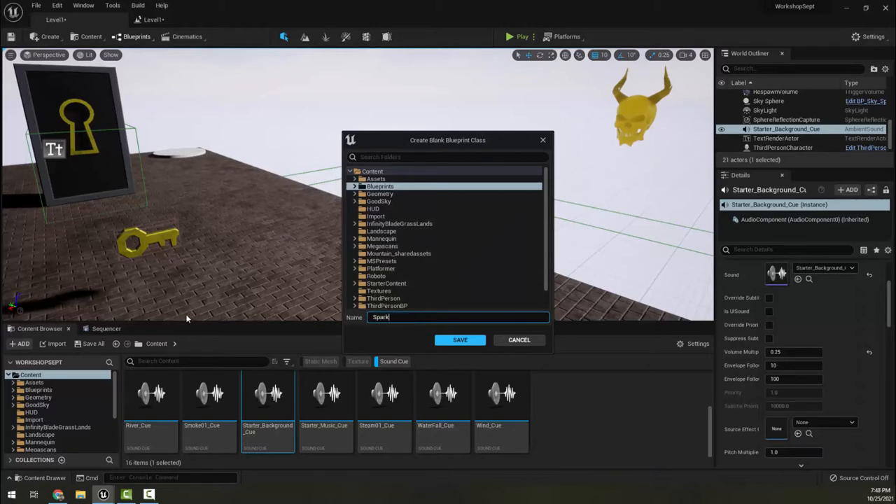
pyautogui.write('Zone')
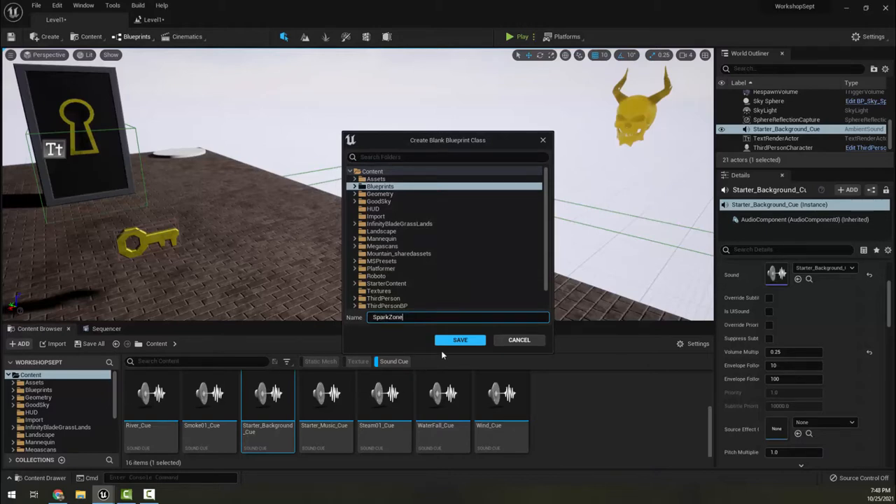
pyautogui.click(459, 340)
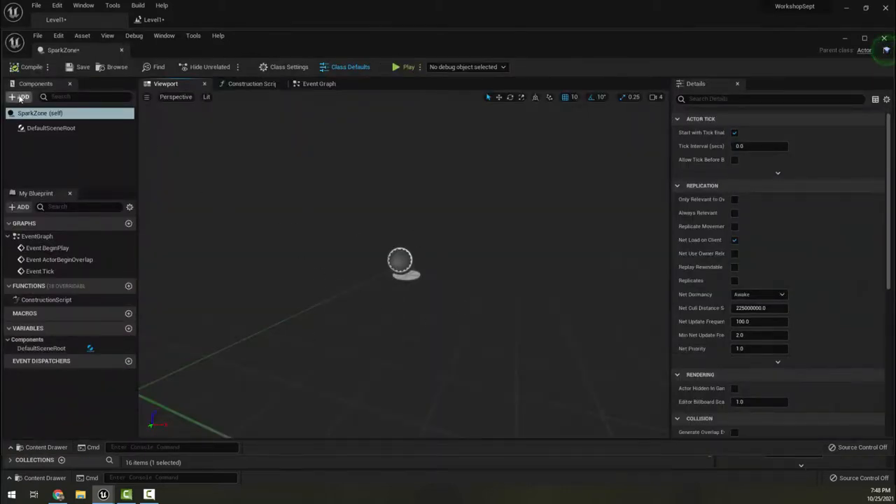
# Step: Add a static mesh component to SparkZone using the platform mesh asset
pyautogui.click(21, 97)
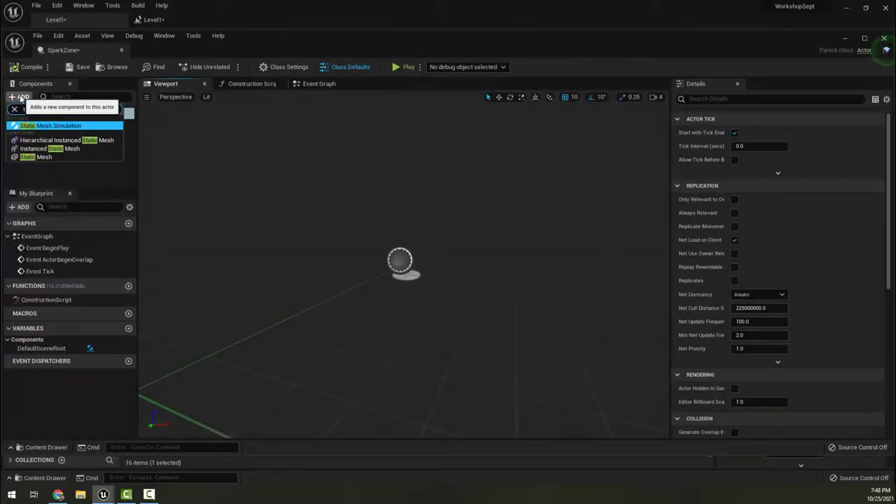
pyautogui.click(35, 156)
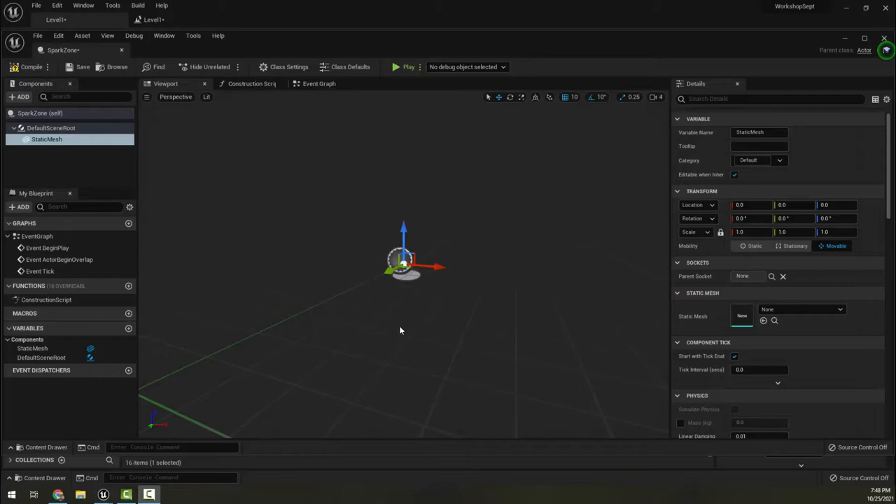
pyautogui.click(840, 309)
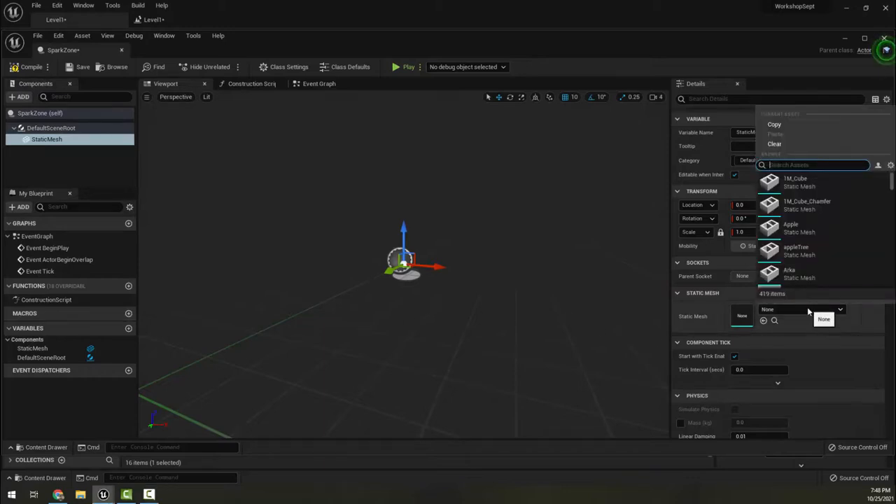
pyautogui.write('platf')
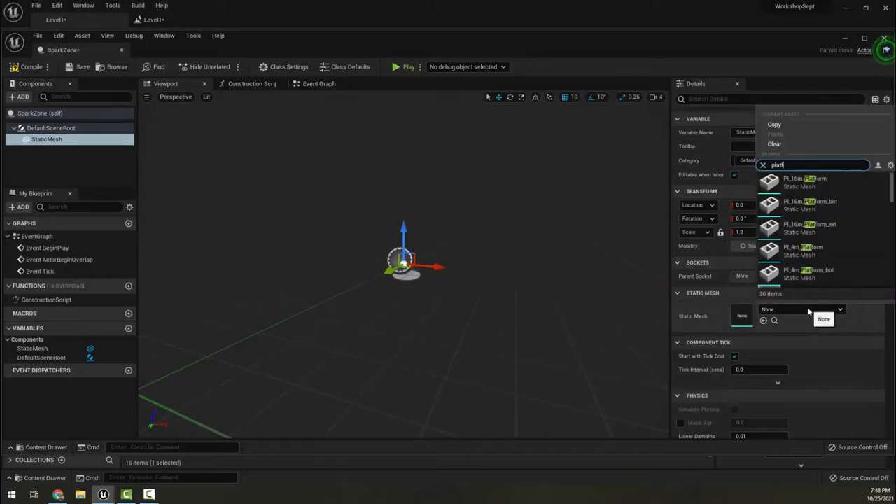
pyautogui.write('orm')
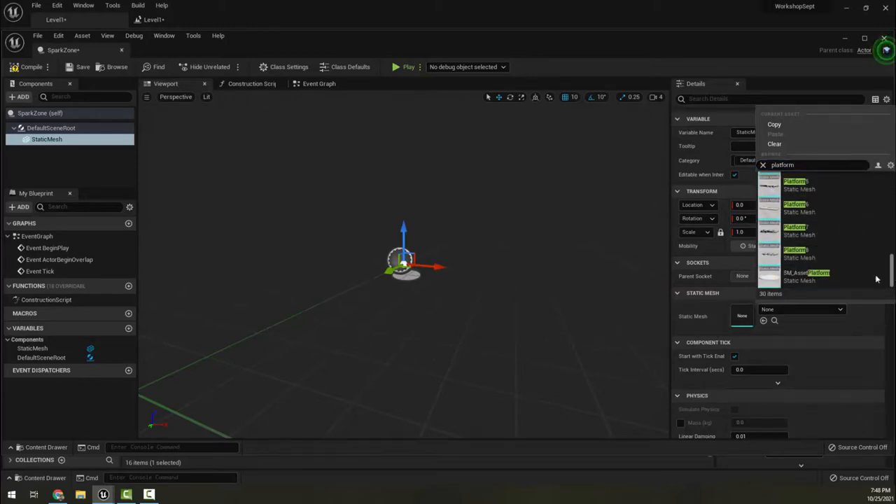
pyautogui.click(805, 277)
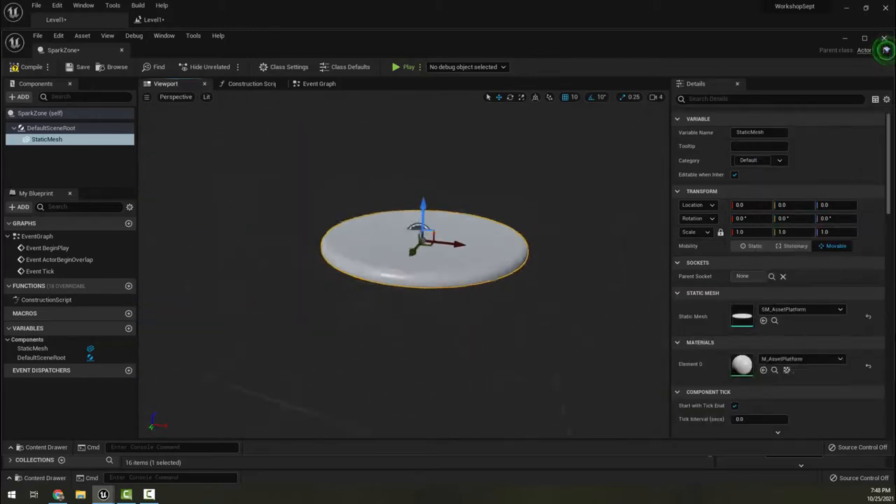
# Step: Add a sphere collision component named collision to SparkZone
pyautogui.click(21, 96)
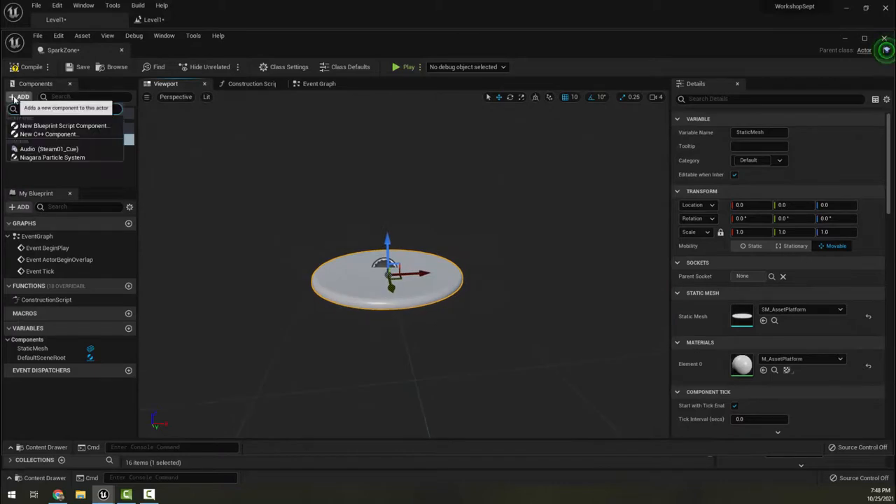
pyautogui.write('collis')
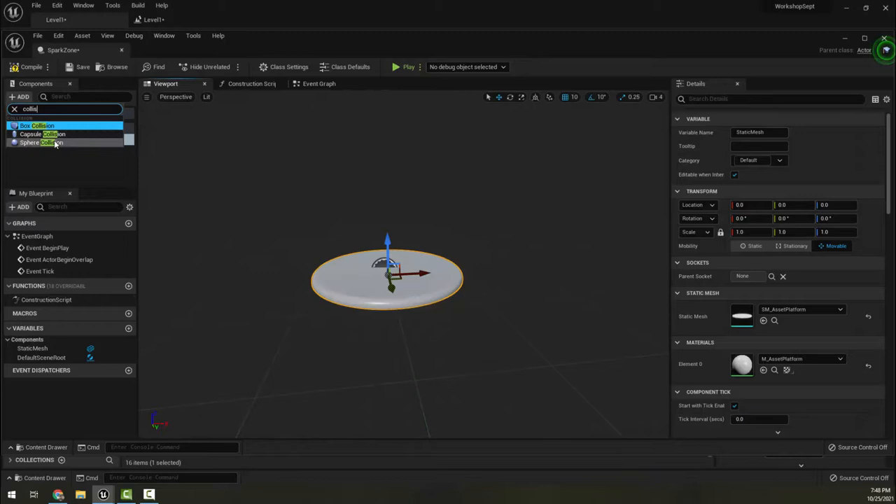
pyautogui.click(40, 143)
pyautogui.write('c')
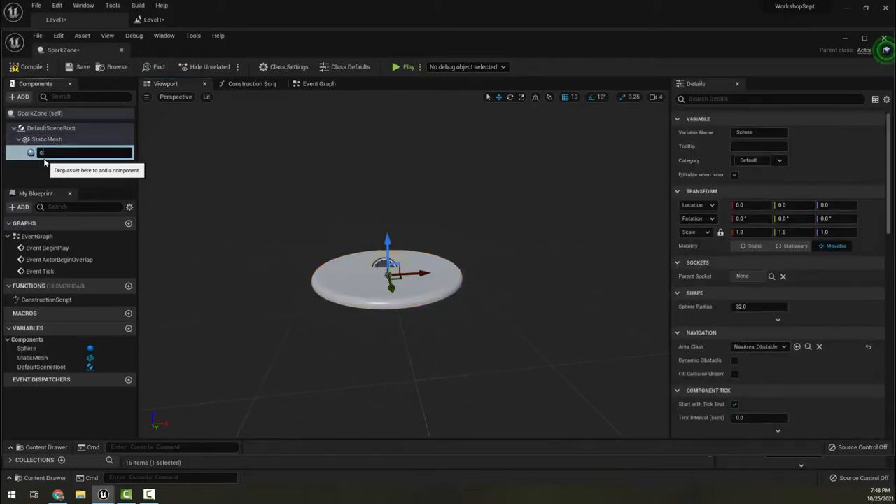
pyautogui.write('ollision')
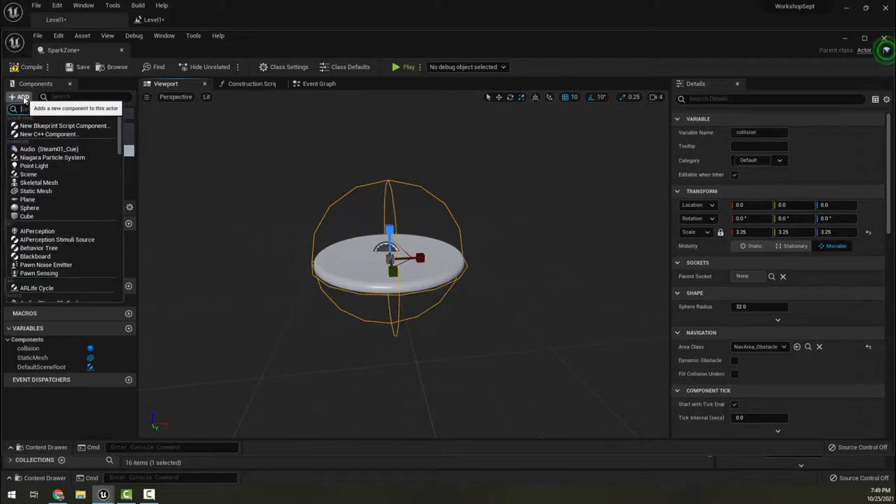
# Step: Add an audio component under collision set to Steam01_Cue, no longer auto-activating
pyautogui.write('audio')
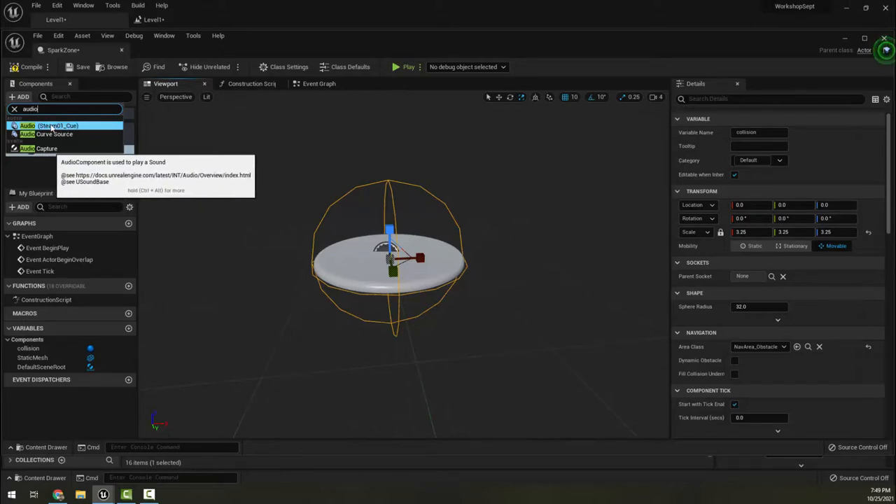
pyautogui.click(51, 126)
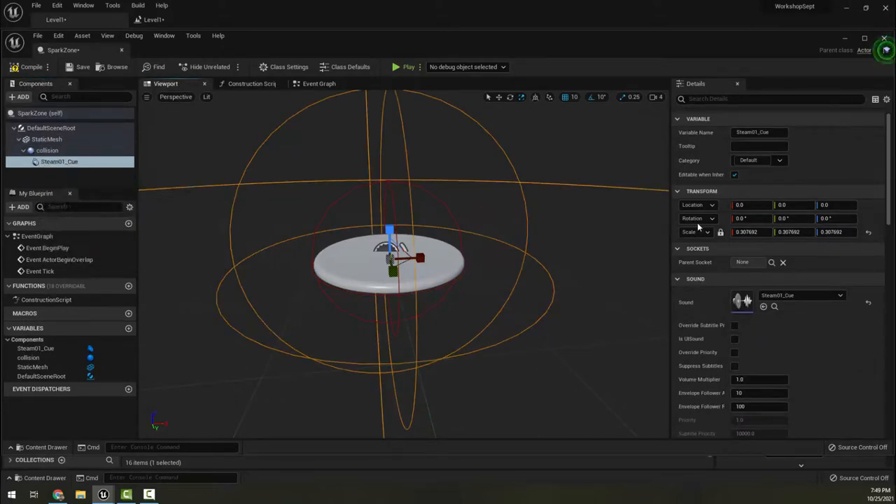
pyautogui.click(840, 294)
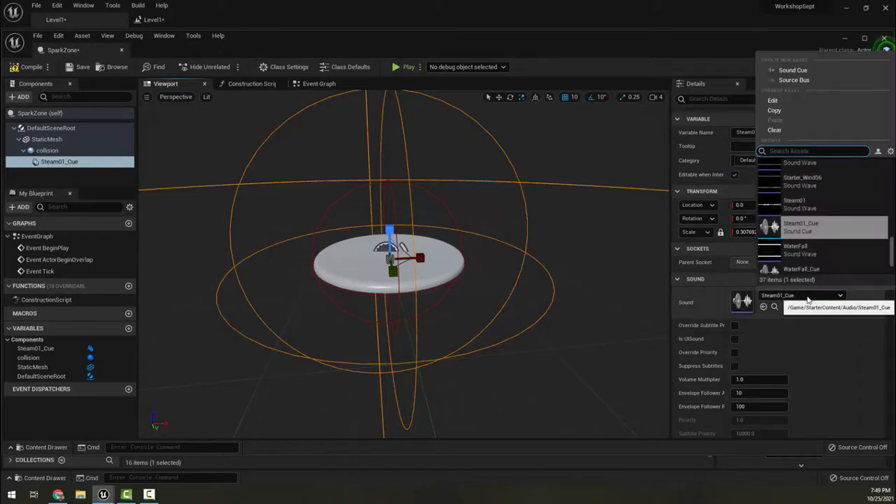
pyautogui.scroll(-3)
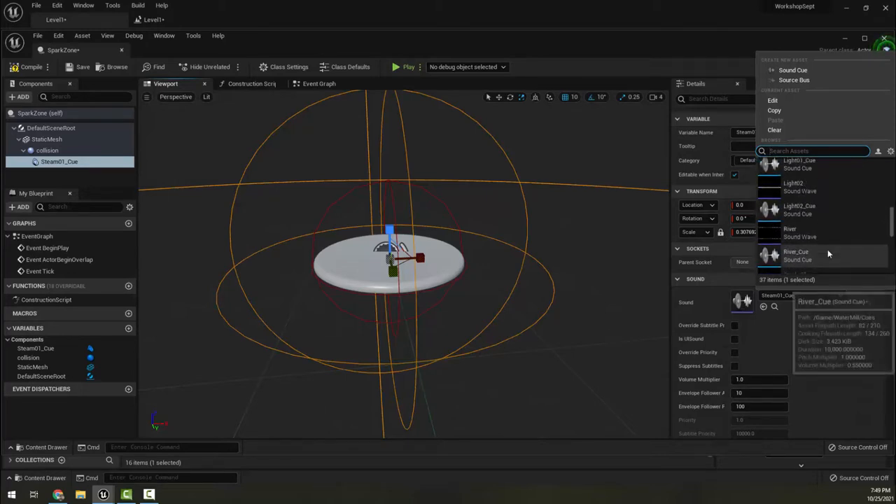
pyautogui.scroll(3)
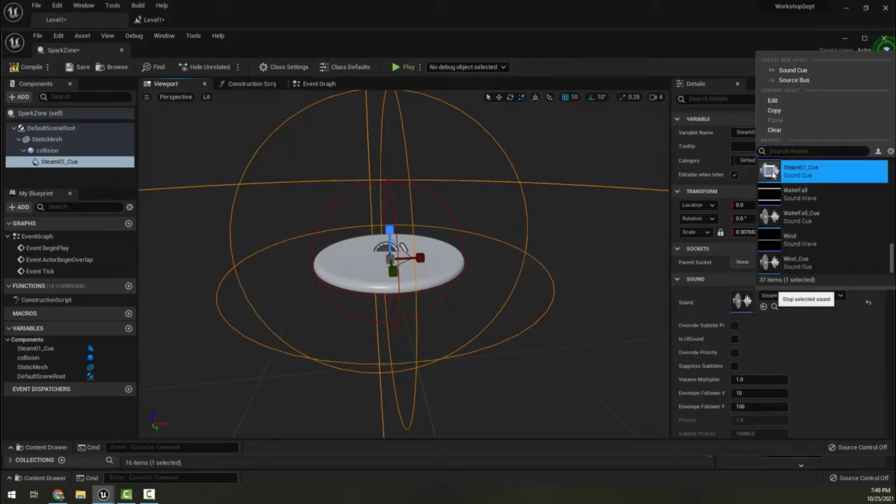
pyautogui.click(801, 171)
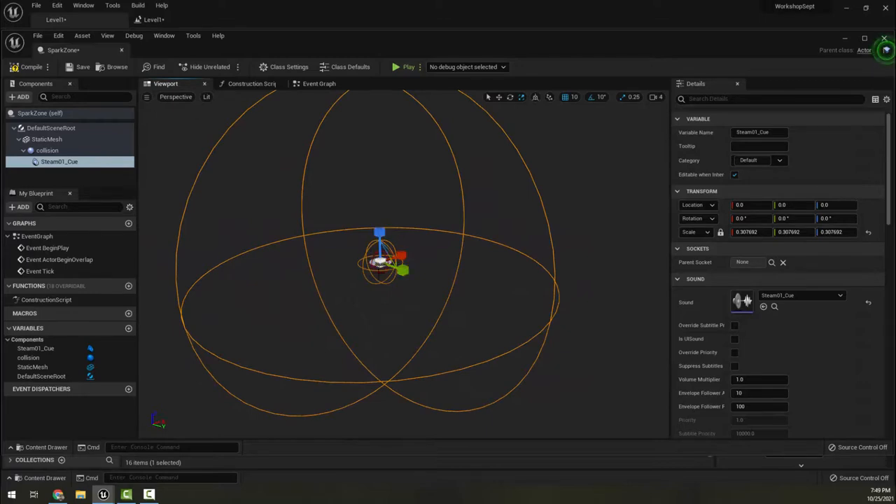
pyautogui.moveTo(392, 274)
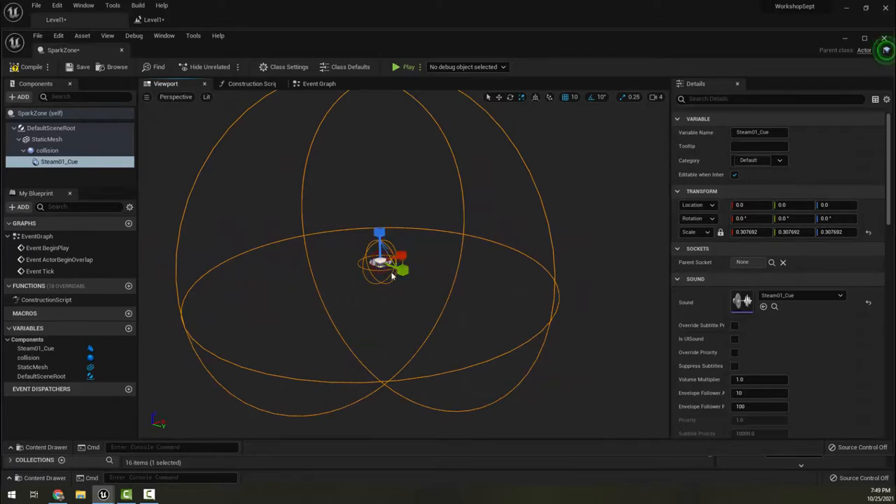
pyautogui.moveTo(551, 321)
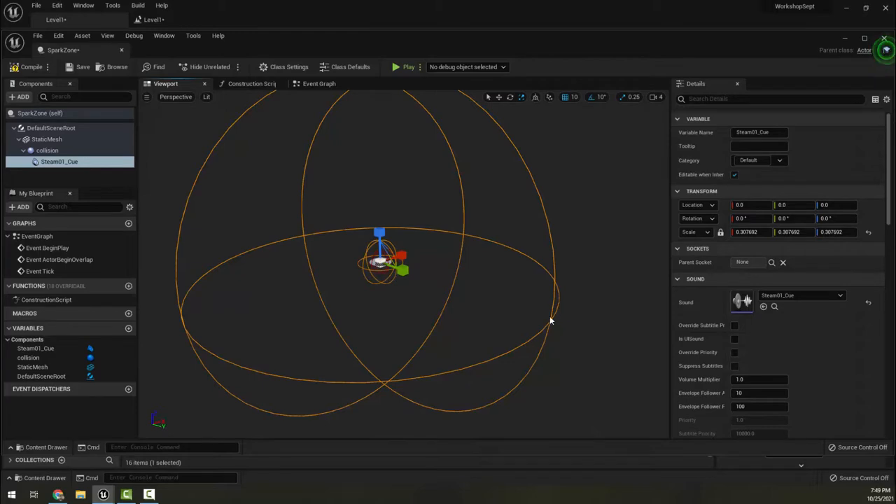
pyautogui.moveTo(465, 317)
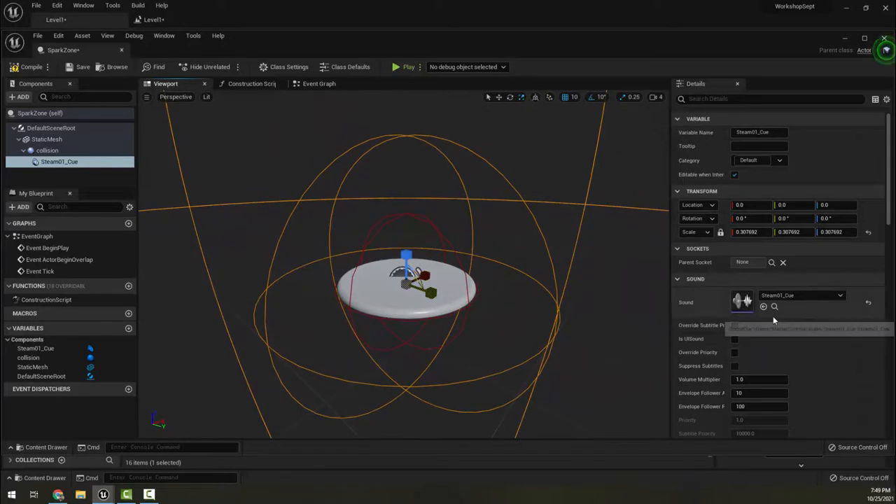
pyautogui.scroll(-3)
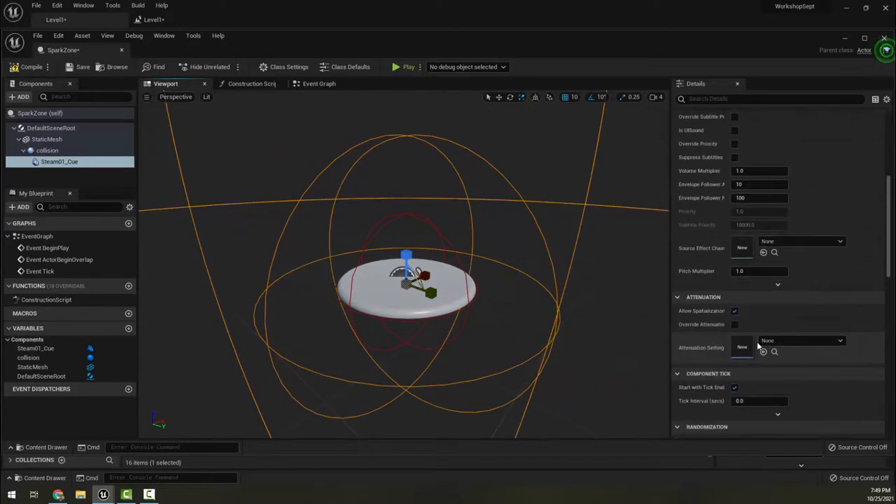
pyautogui.scroll(-3)
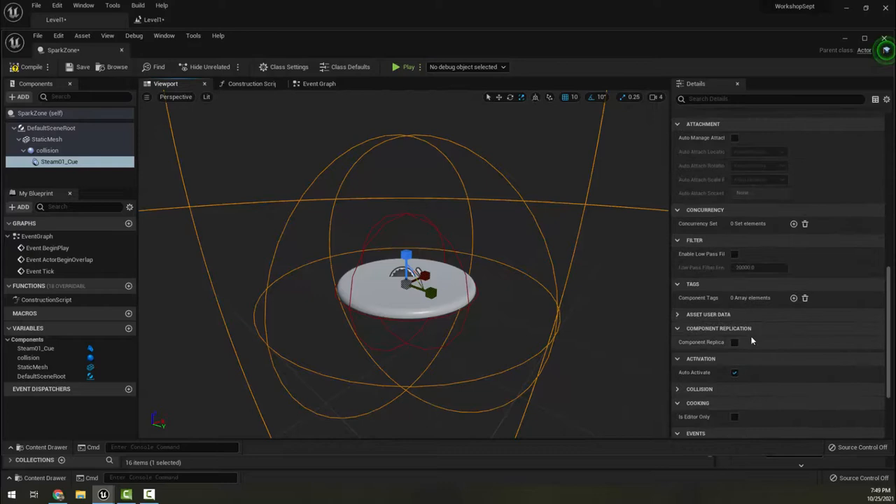
pyautogui.scroll(-3)
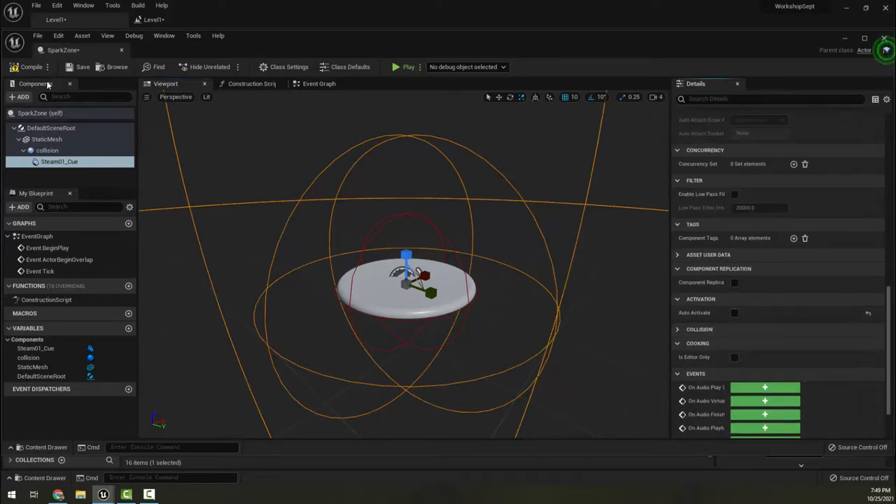
pyautogui.moveTo(22, 96)
pyautogui.write('p')
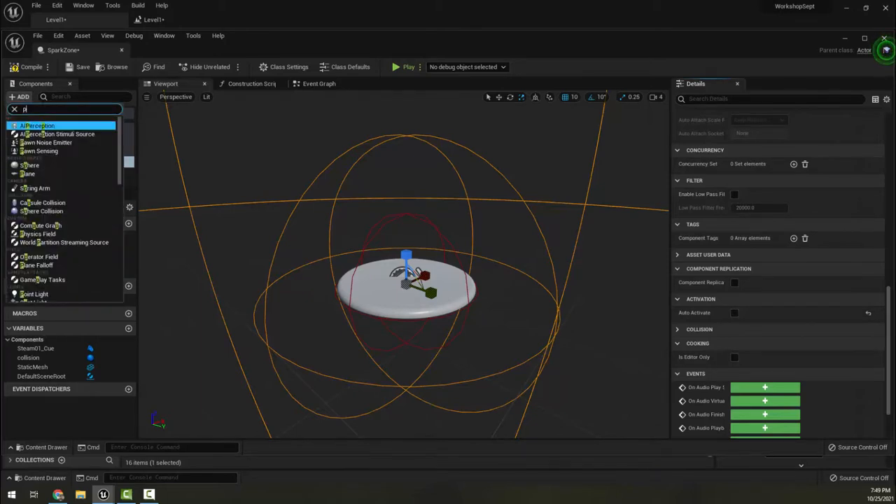
# Step: Add a particle system component with template P_Sparks scaled to 0.75
pyautogui.write('arti')
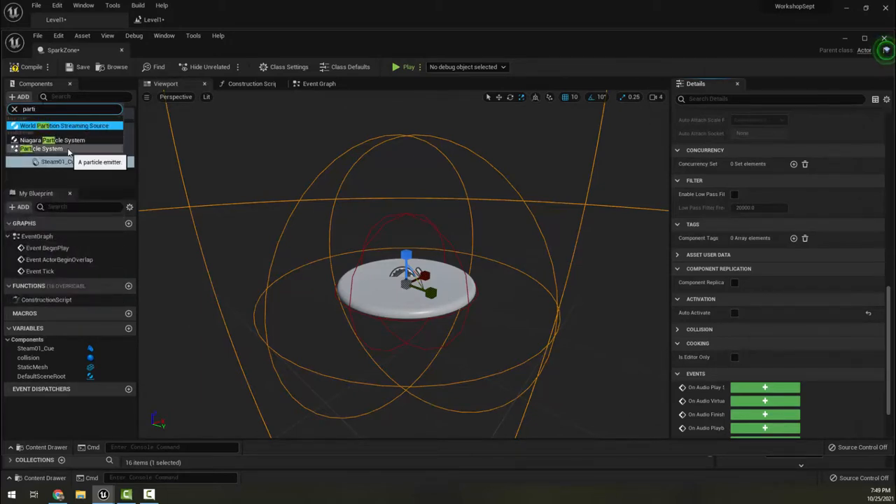
pyautogui.click(42, 148)
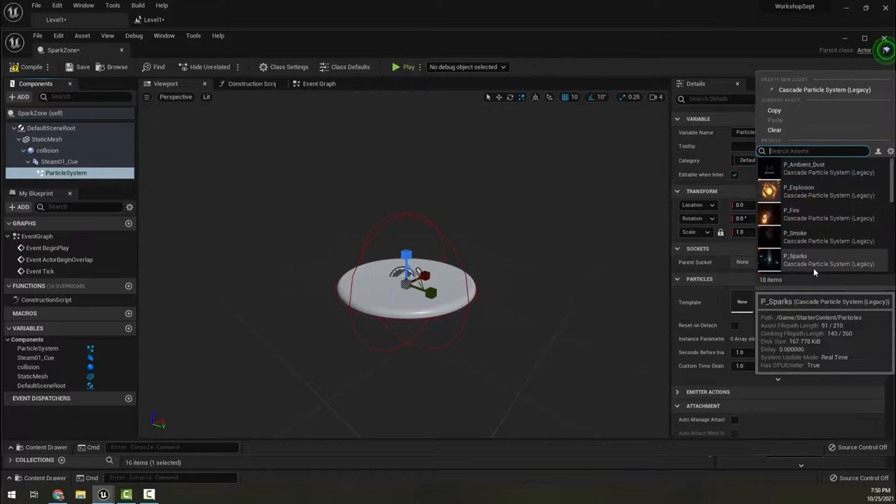
pyautogui.click(795, 259)
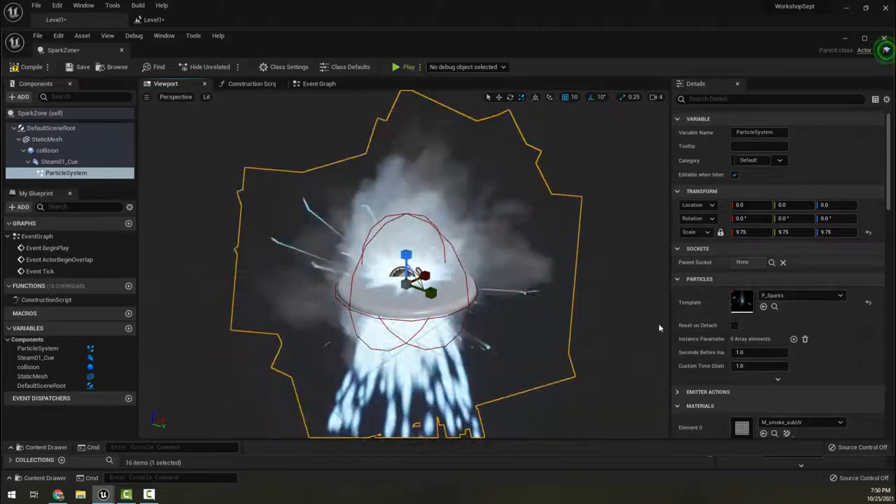
pyautogui.scroll(-3)
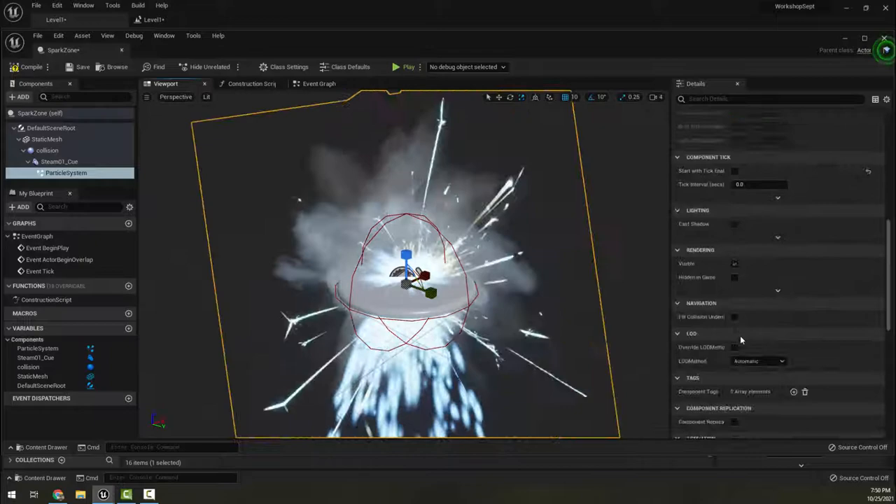
pyautogui.scroll(-3)
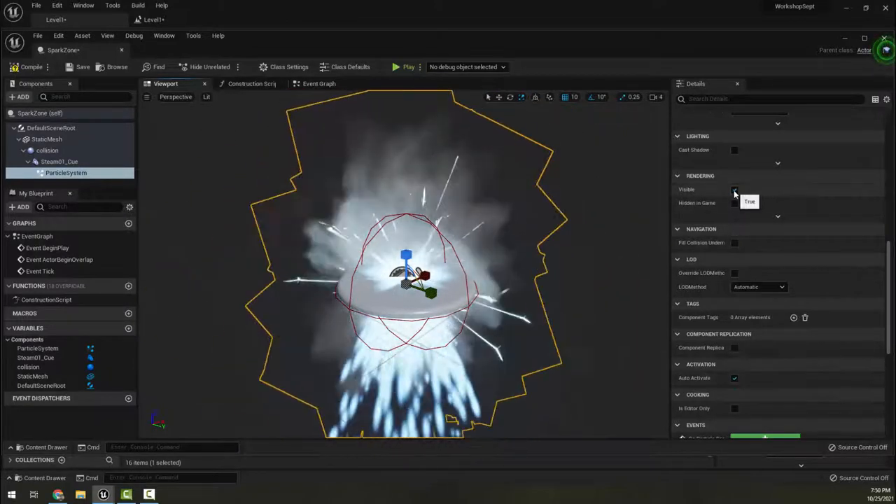
# Step: Turn off Auto Activate on the sparks component while keeping it visible
pyautogui.click(734, 191)
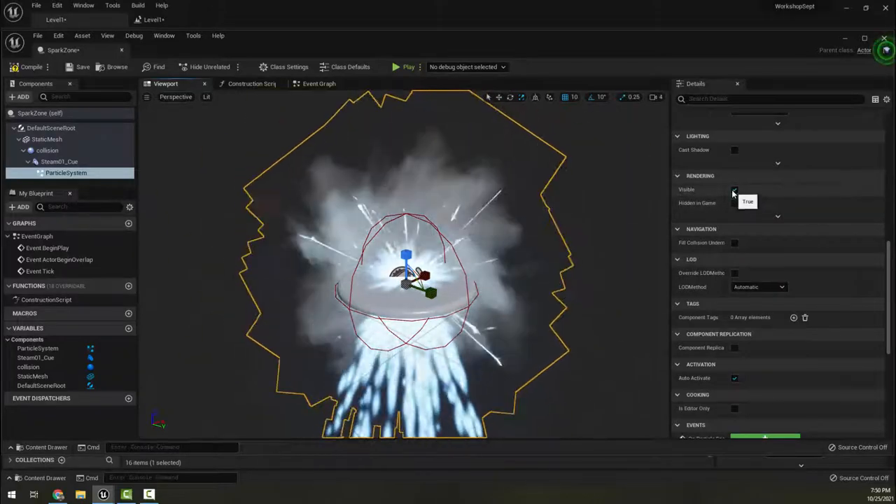
pyautogui.click(734, 189)
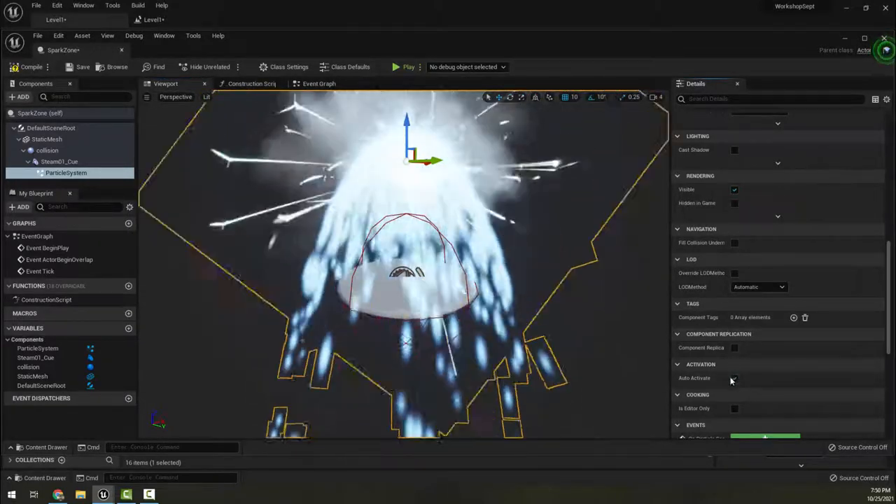
pyautogui.click(733, 189)
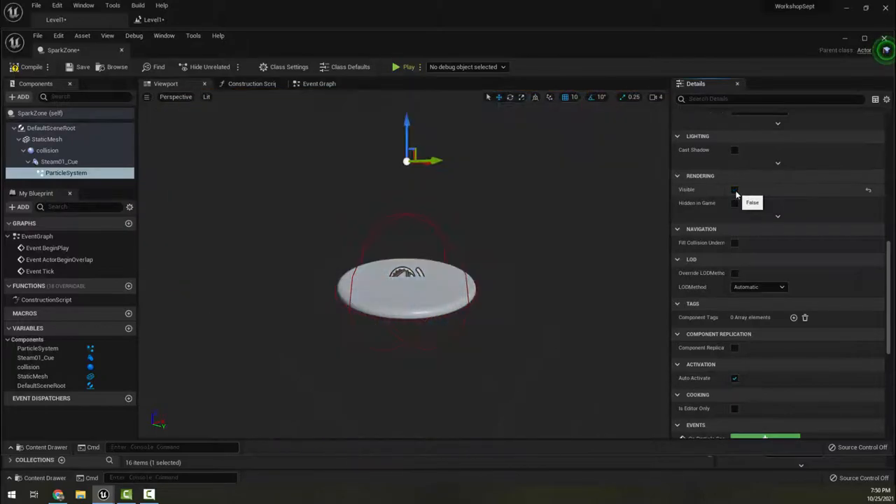
pyautogui.click(733, 189)
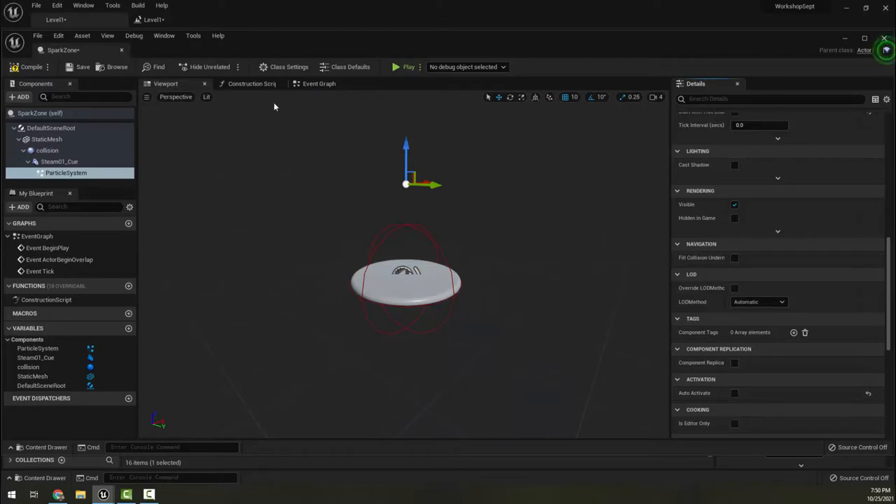
pyautogui.click(320, 84)
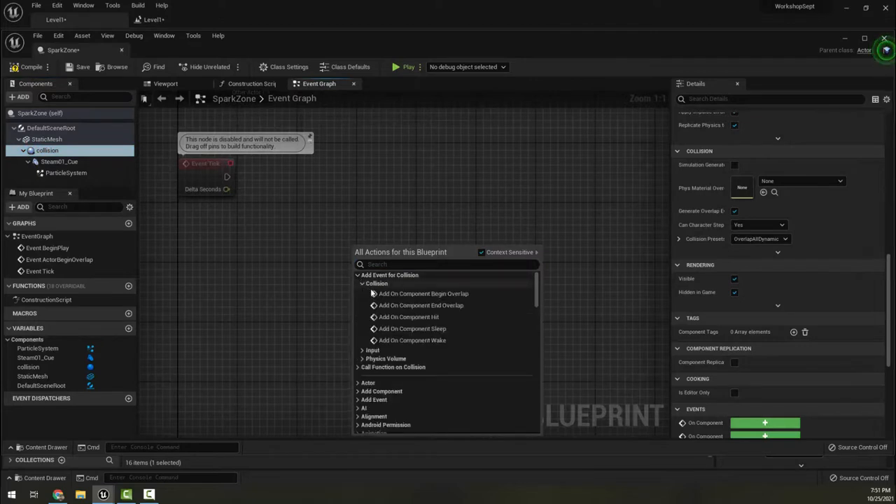
# Step: Wire the collision begin-overlap event to Activate the particle system and the Steam01_Cue sound
pyautogui.click(422, 294)
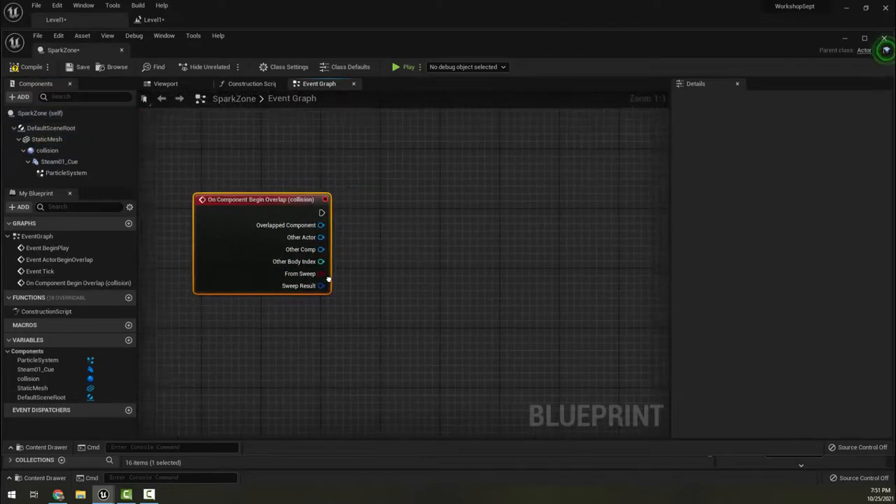
pyautogui.moveTo(260, 199); pyautogui.dragTo(252, 182)
pyautogui.write('a')
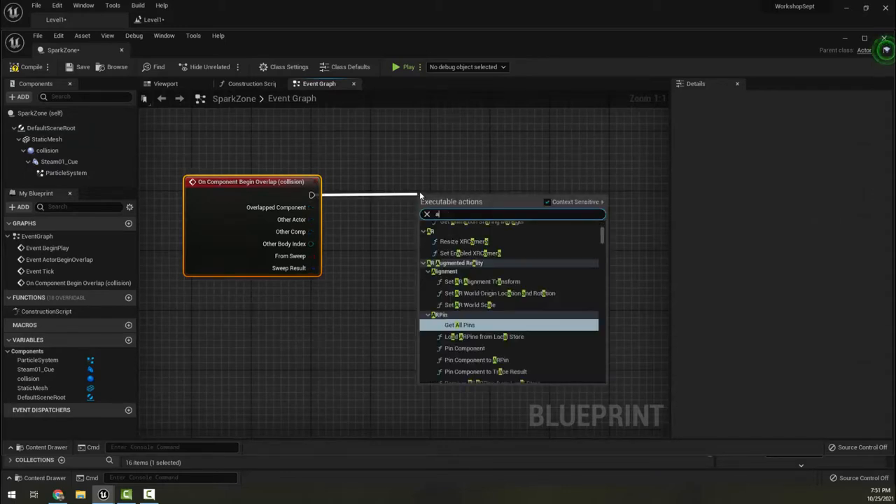
pyautogui.write('ctivate')
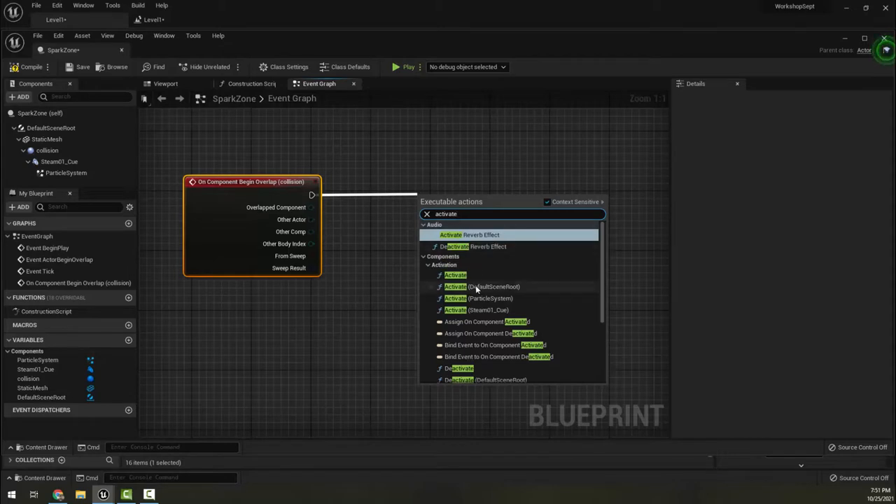
pyautogui.click(479, 298)
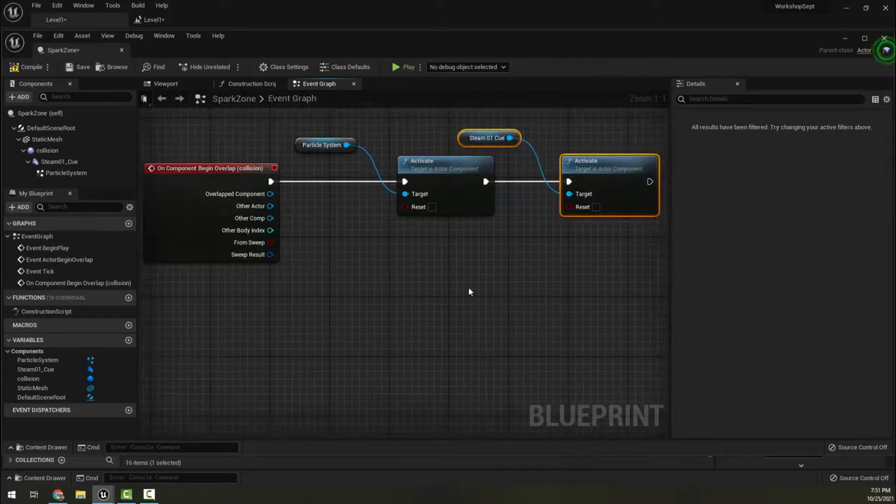
pyautogui.rightClick(469, 291)
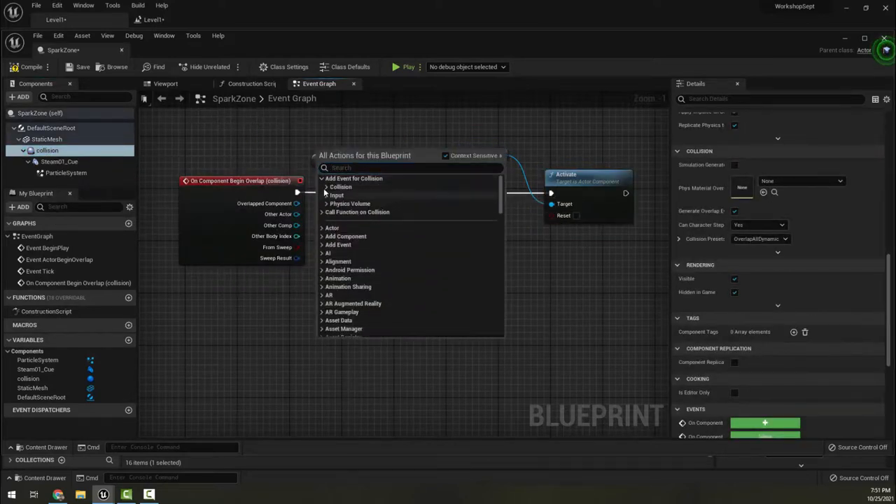
# Step: Wire the collision end-overlap event to Deactivate the particle system and the steam sound
pyautogui.click(327, 188)
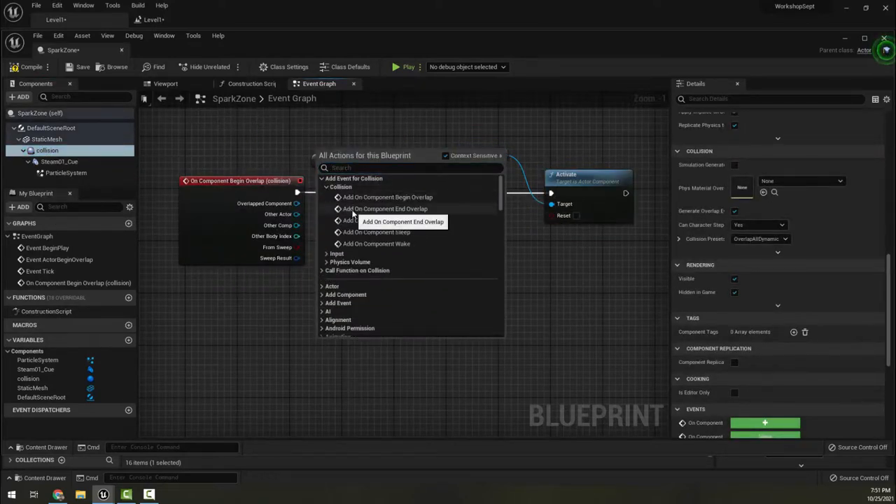
pyautogui.click(385, 209)
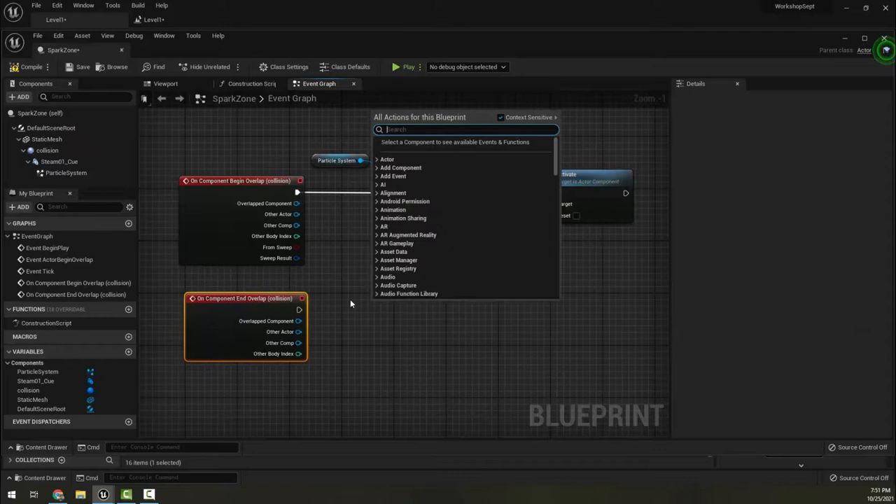
pyautogui.write('deact')
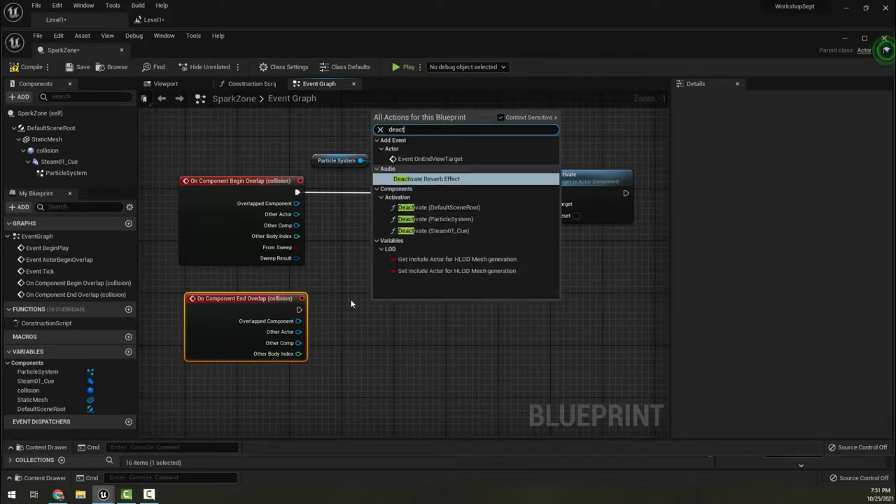
pyautogui.moveTo(453, 236)
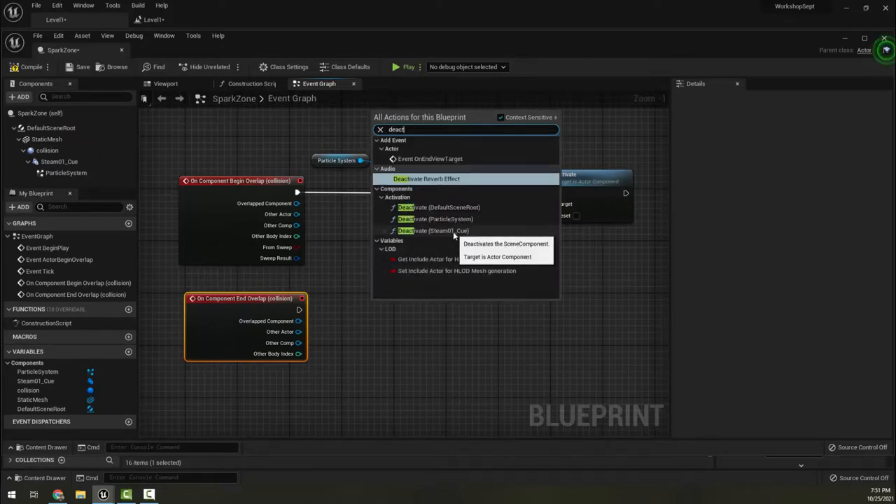
pyautogui.click(434, 229)
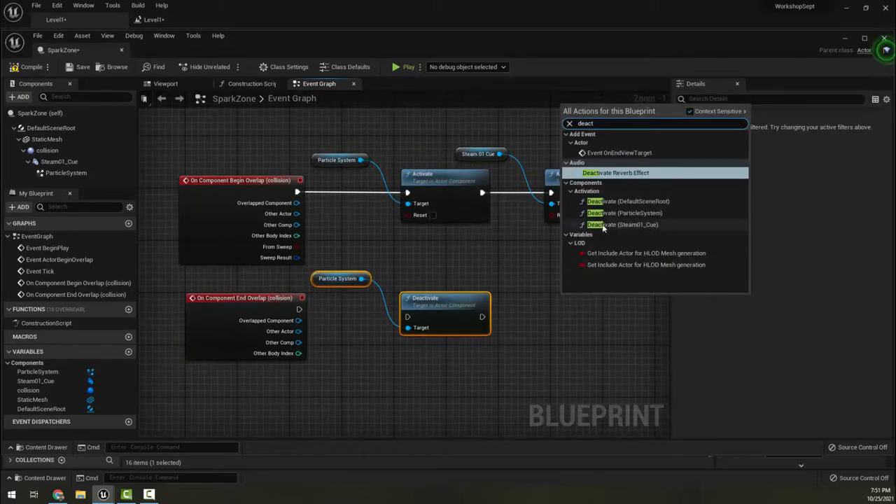
pyautogui.click(621, 224)
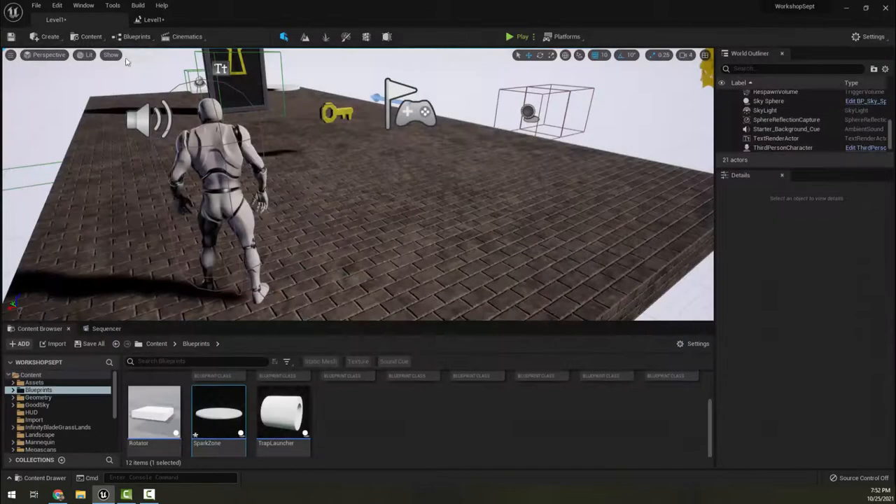
# Step: Place a SparkZone disc on the level floor, then run and end a play-test of the level
pyautogui.moveTo(219, 413); pyautogui.dragTo(423, 322)
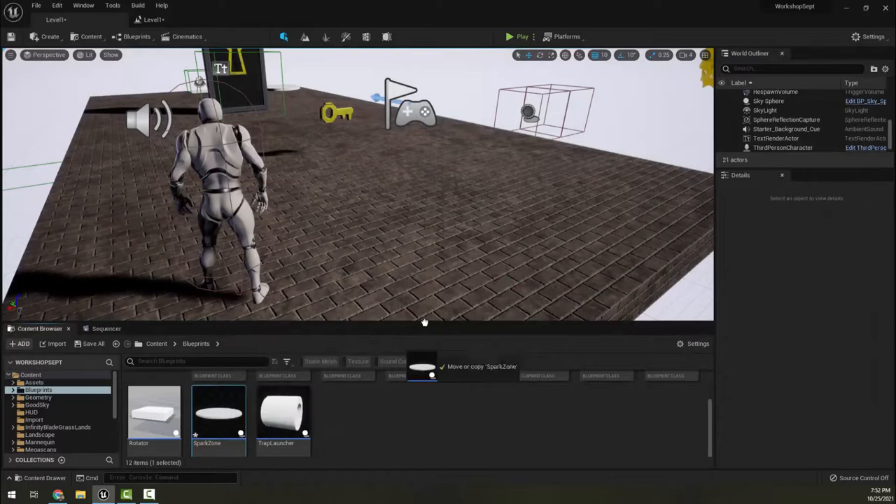
pyautogui.moveTo(218, 413); pyautogui.dragTo(490, 189)
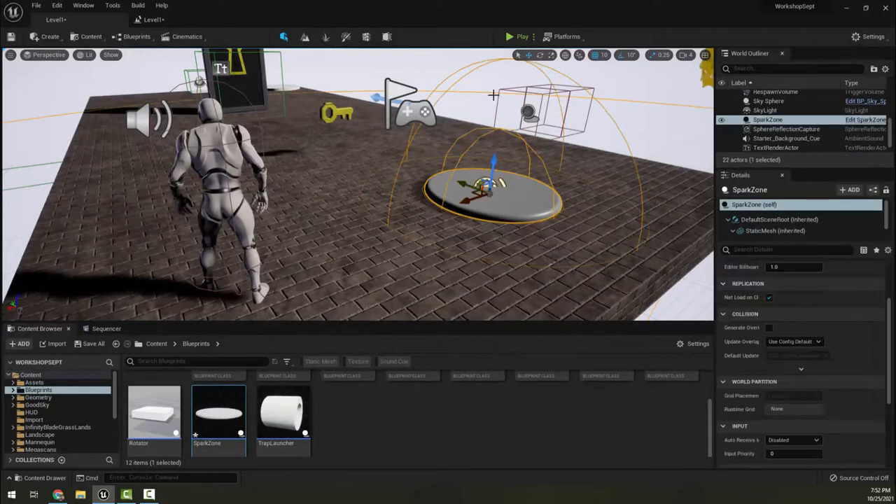
pyautogui.click(510, 36)
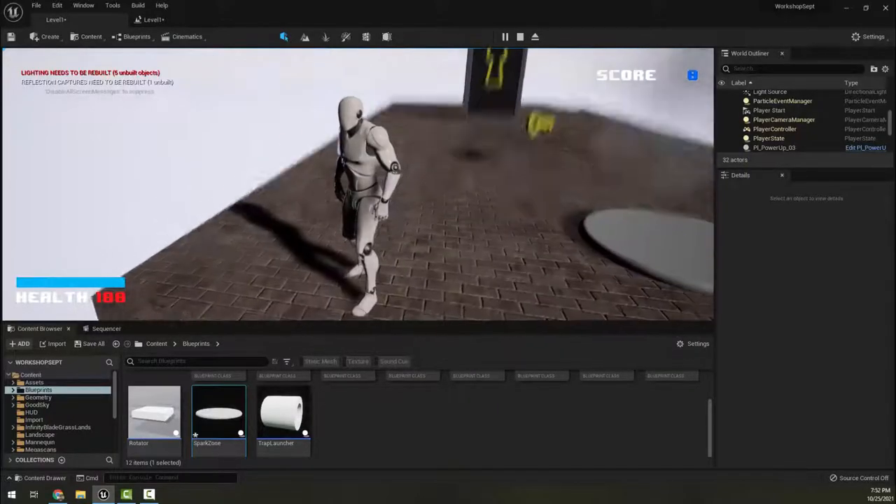
pyautogui.click(520, 37)
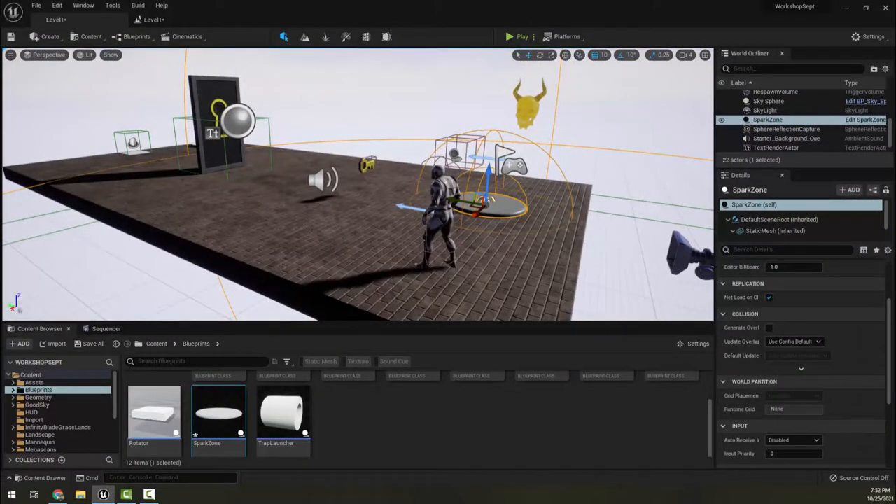
pyautogui.moveTo(417, 235)
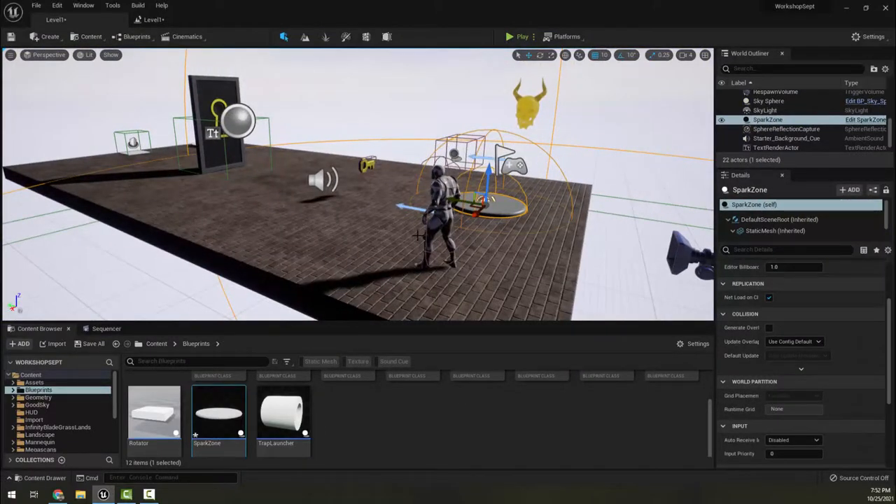